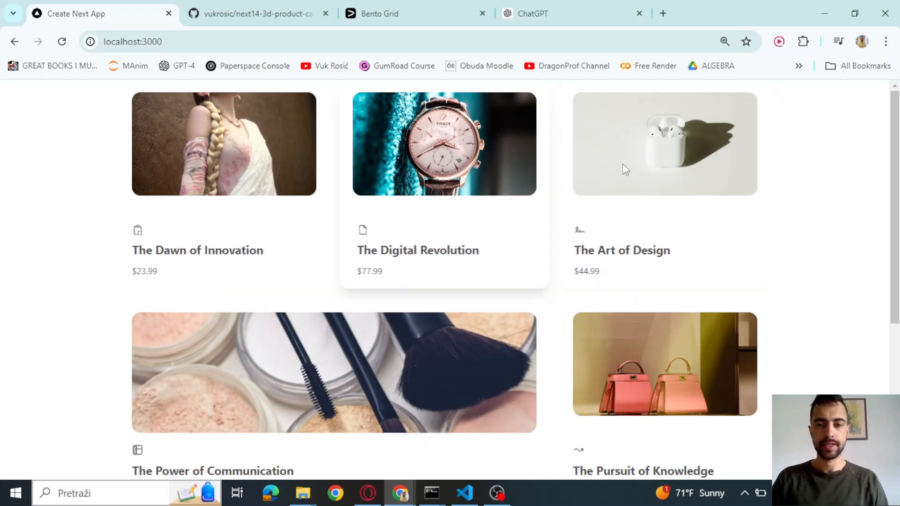
# Step: Browse the Next.js and shadcn/ui installation docs, ending on Aceternity bento grid search results
pyautogui.scroll(-3)
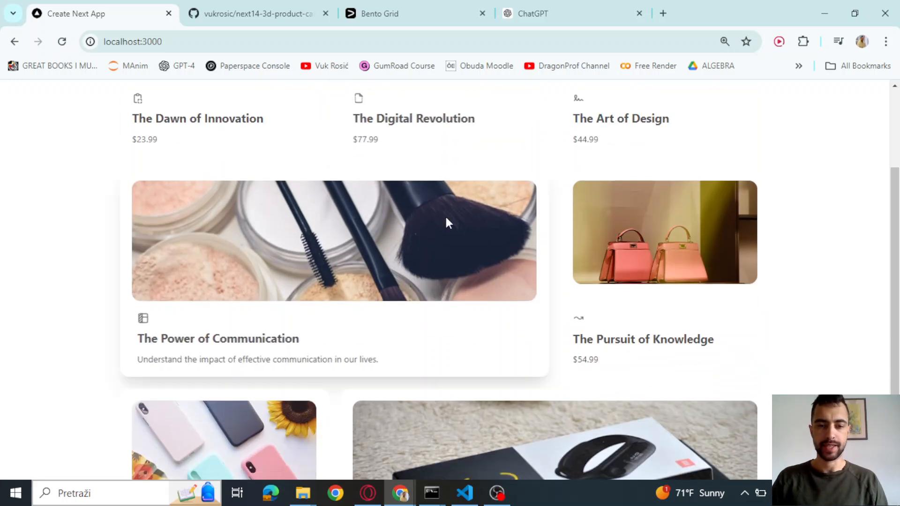
pyautogui.scroll(-3)
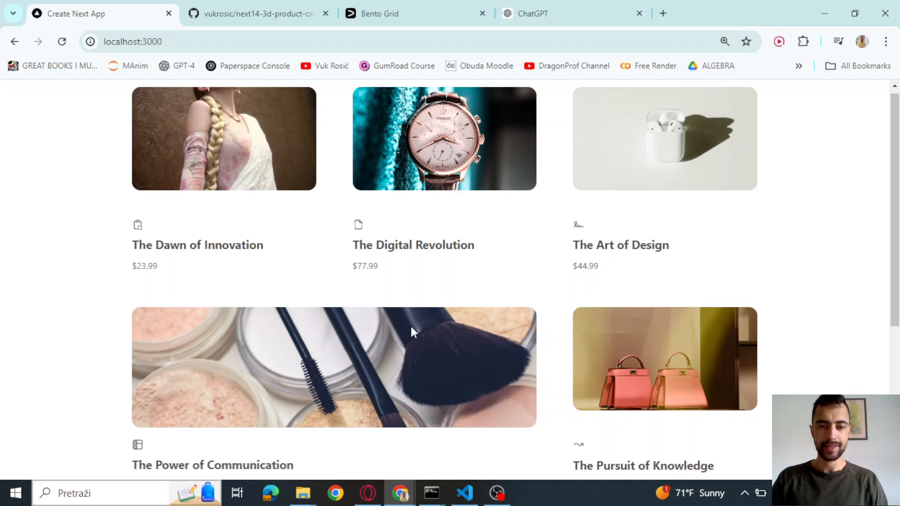
pyautogui.scroll(-3)
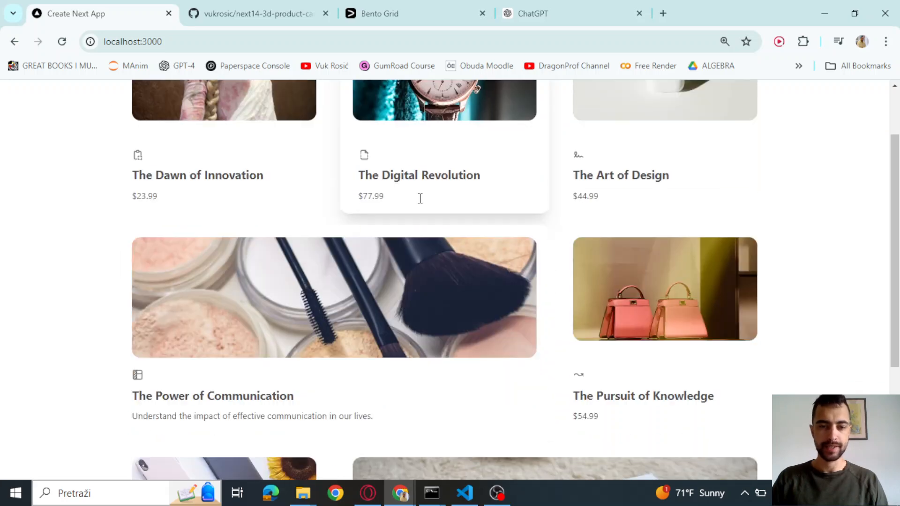
pyautogui.scroll(-3)
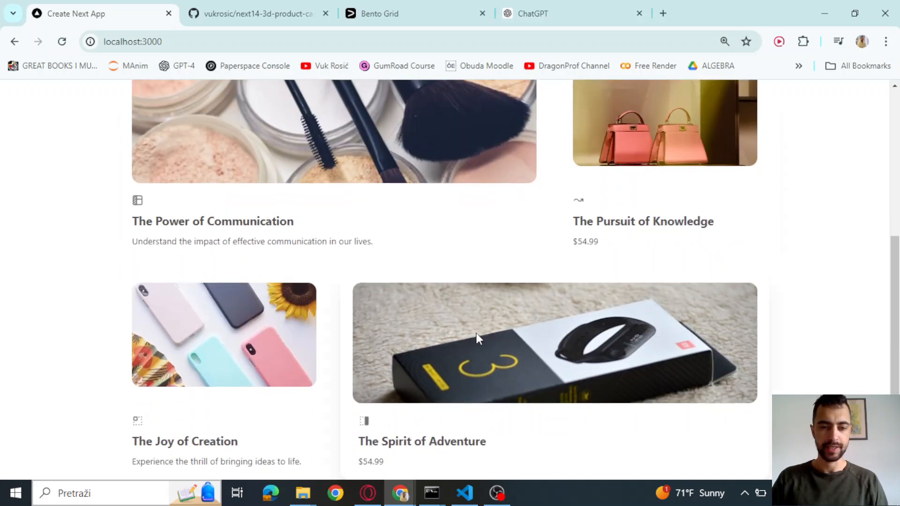
pyautogui.scroll(3)
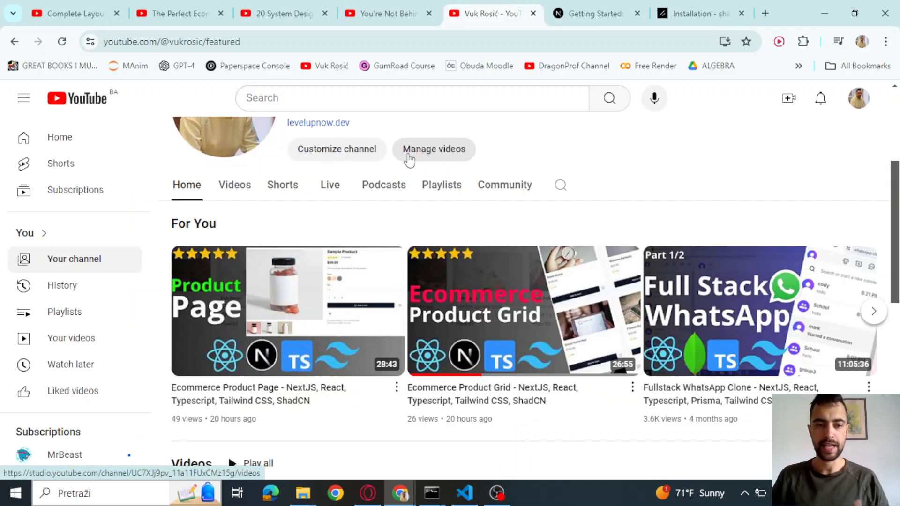
pyautogui.moveTo(163, 483)
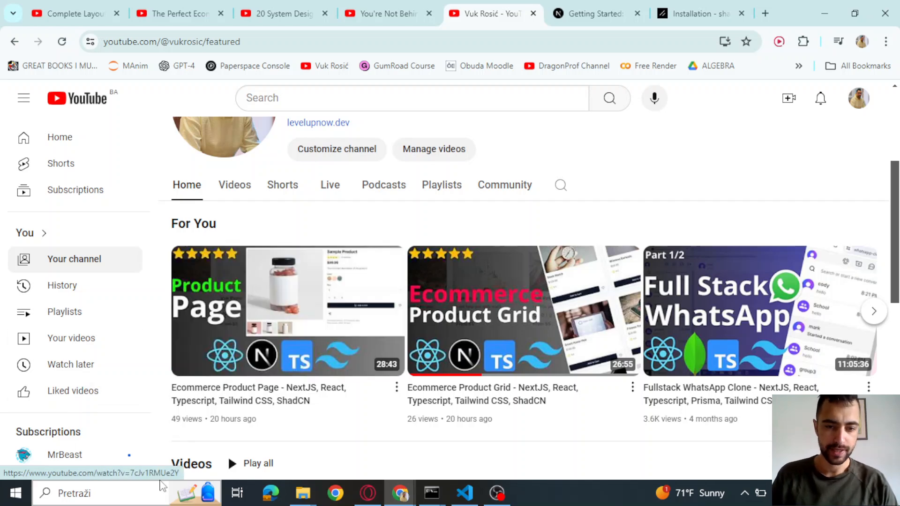
pyautogui.moveTo(263, 319)
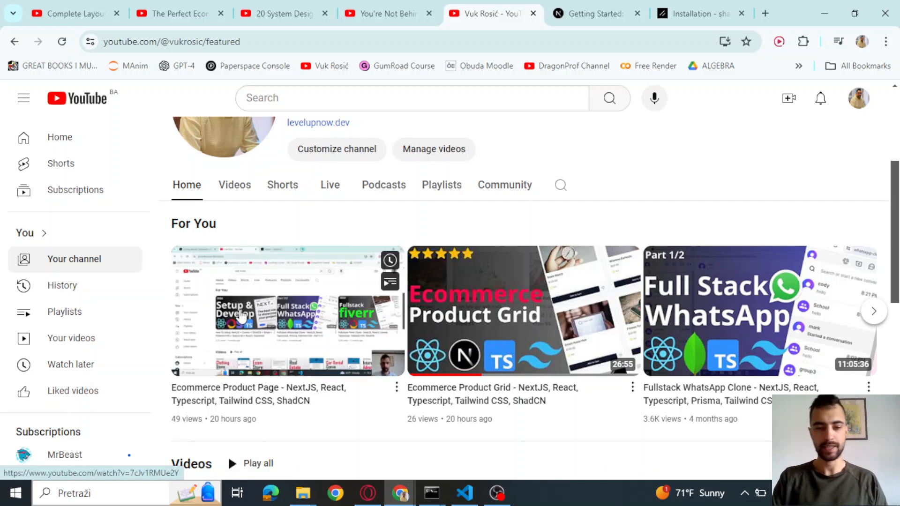
pyautogui.click(596, 13)
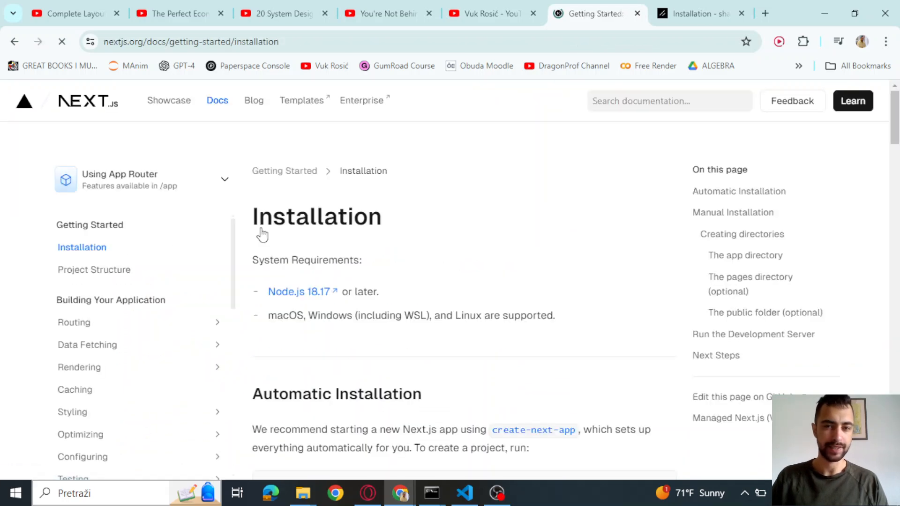
pyautogui.click(688, 13)
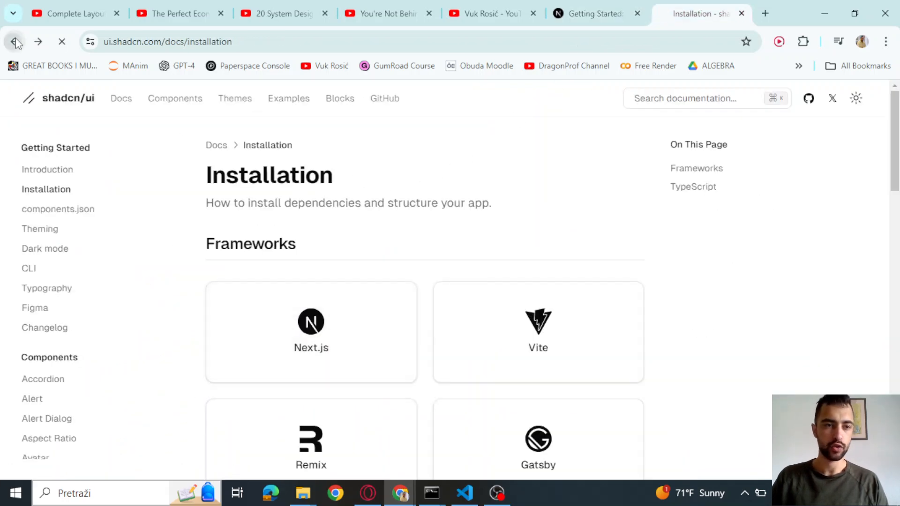
pyautogui.click(15, 41)
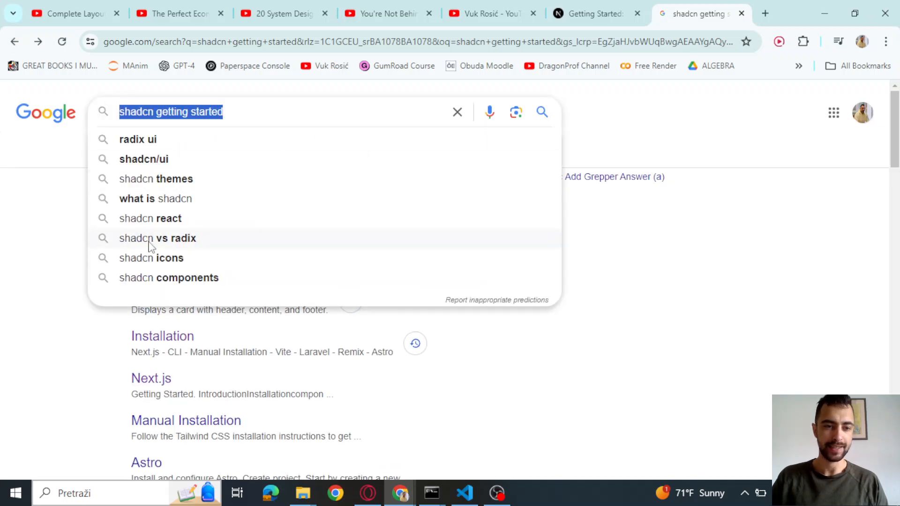
pyautogui.click(162, 336)
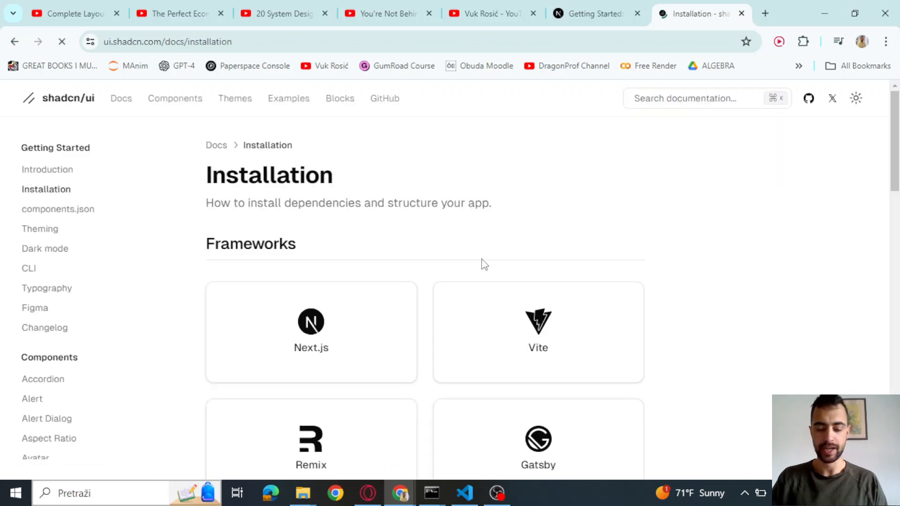
pyautogui.click(491, 13)
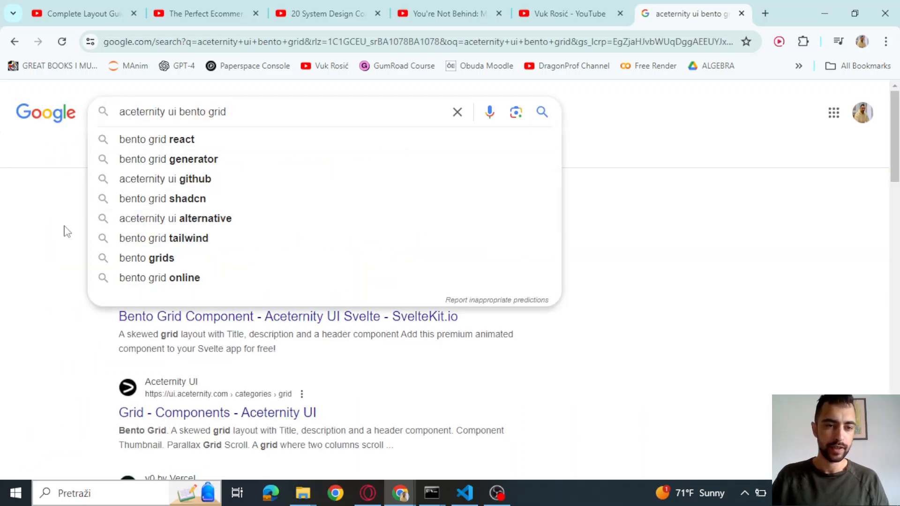
# Step: Open Aceternity's Bento Grid page, scroll to Installation and select the npm install command
pyautogui.click(217, 412)
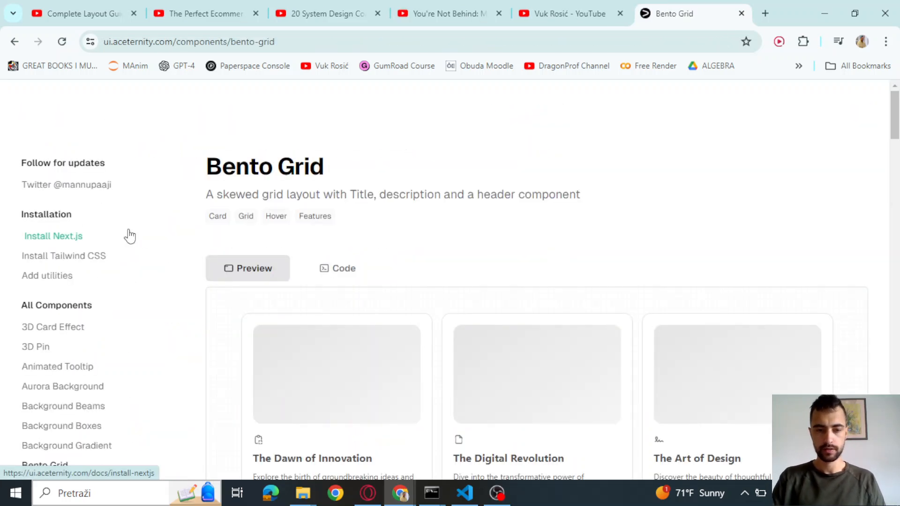
pyautogui.scroll(-3)
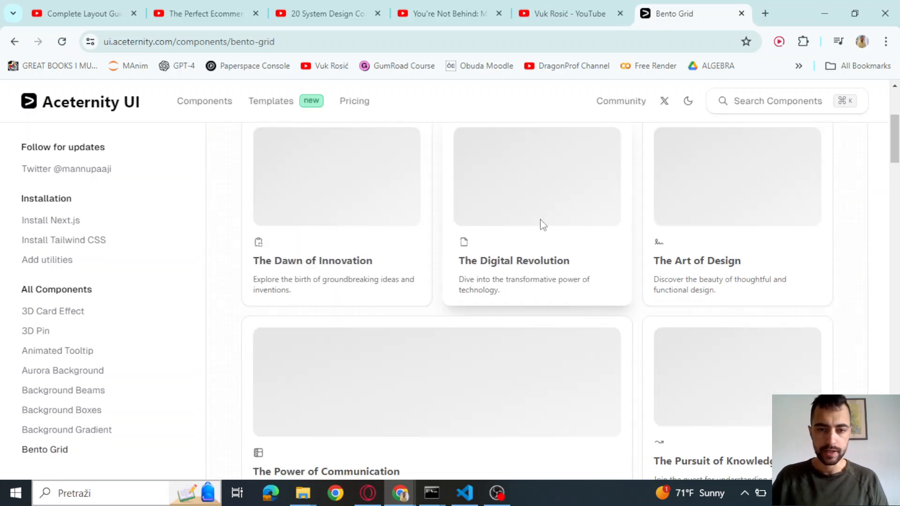
pyautogui.scroll(-3)
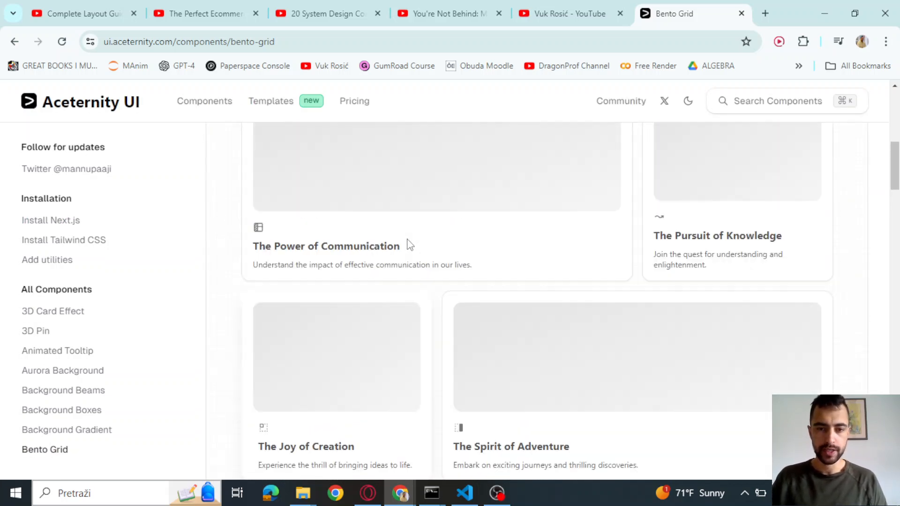
pyautogui.scroll(-3)
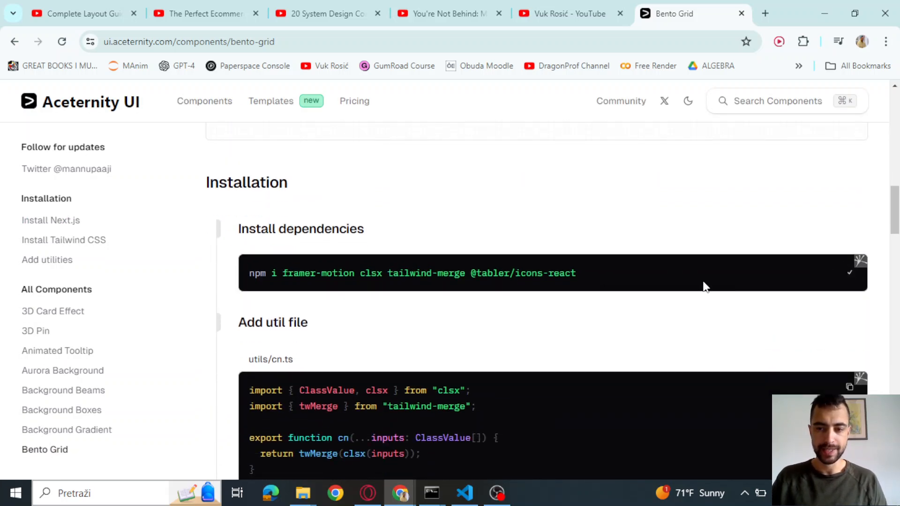
pyautogui.tripleClick(412, 273)
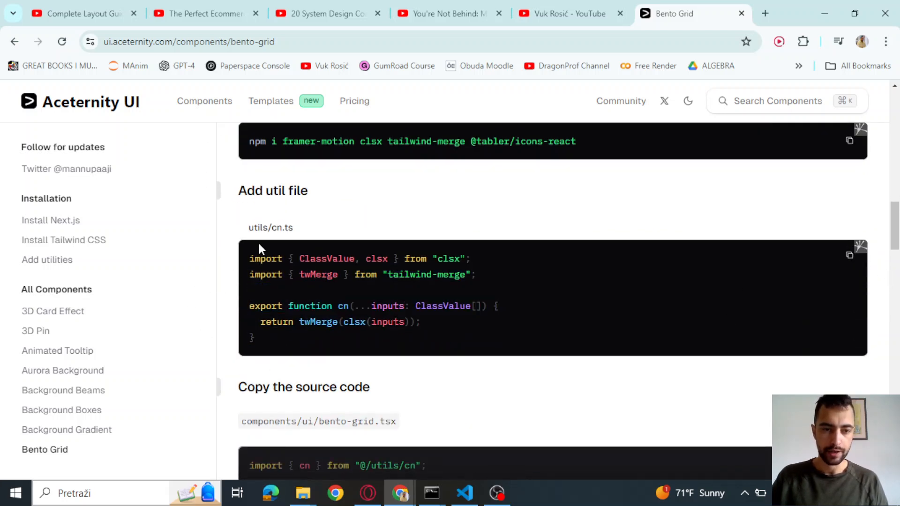
pyautogui.moveTo(310, 233)
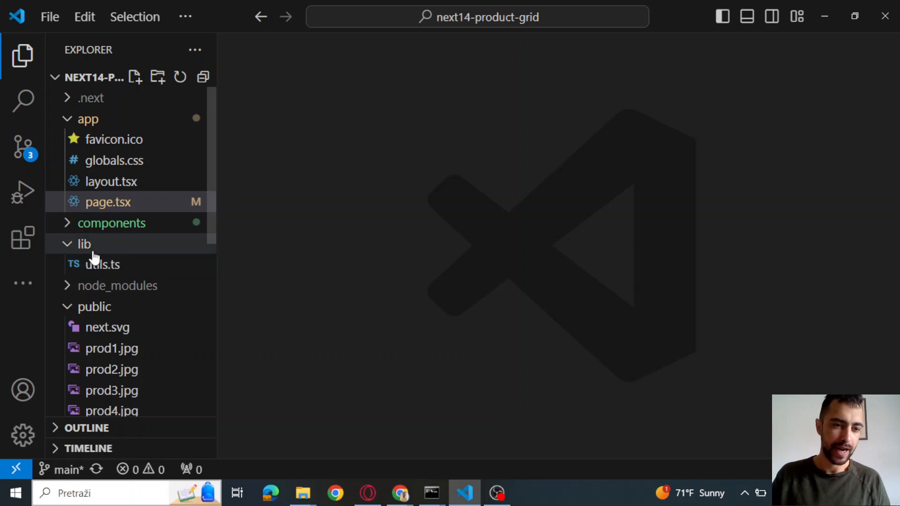
# Step: Check lib/utils.ts for the existing cn helper, then return to the Bento Grid docs
pyautogui.click(102, 264)
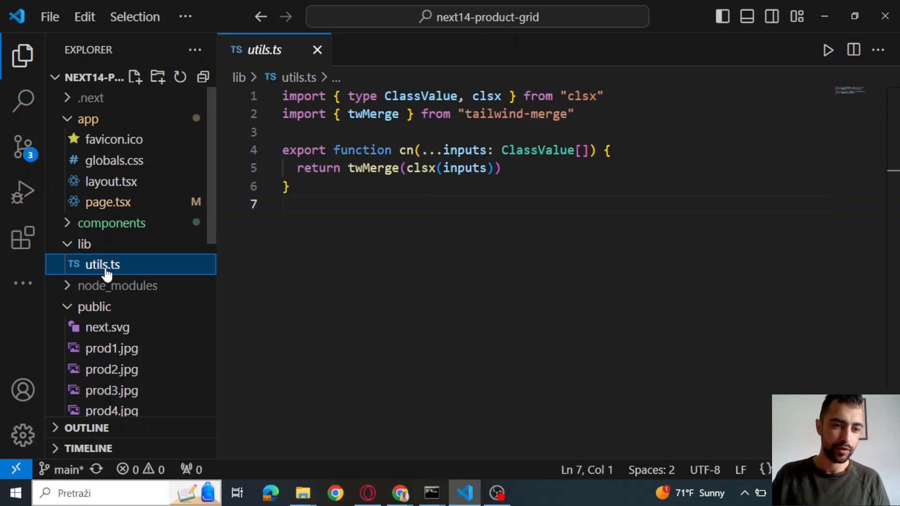
pyautogui.press('ctrl+a')
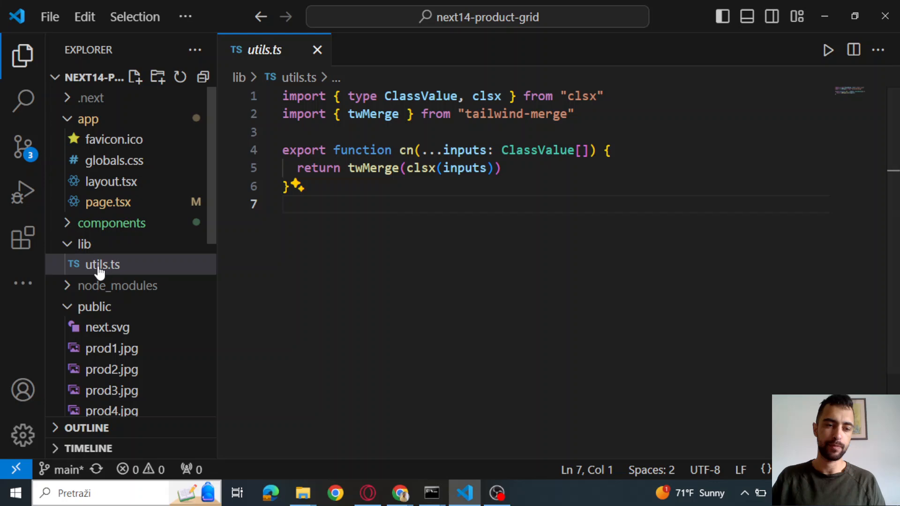
pyautogui.press('ctrl+a')
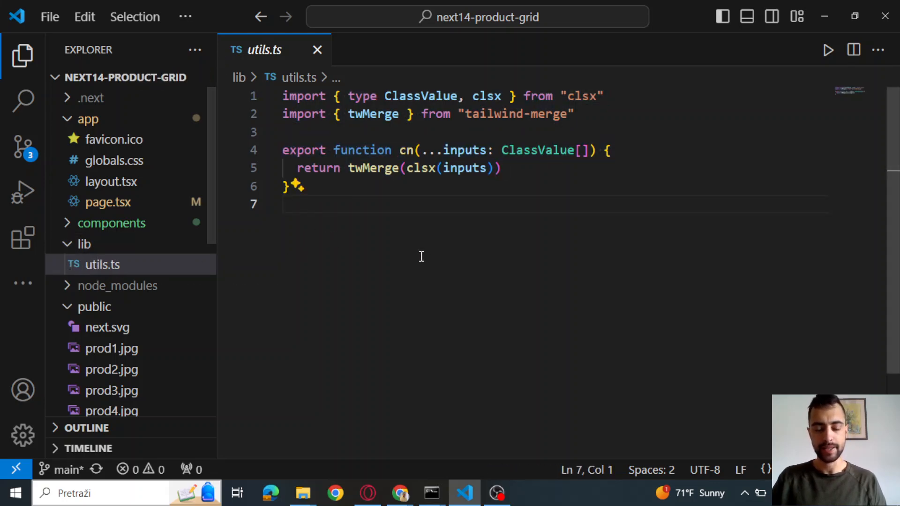
pyautogui.click(400, 493)
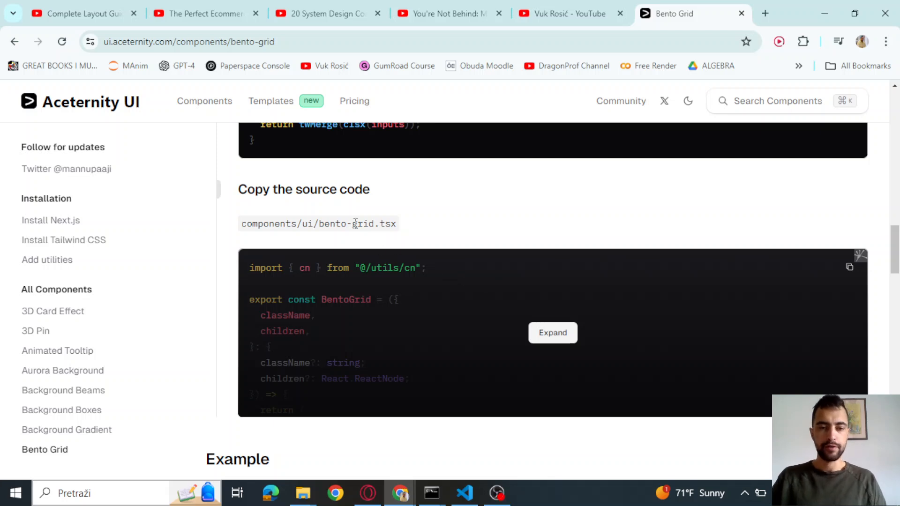
# Step: Add a new bento-grid.tsx file under components/ui and return to the Bento Grid source
pyautogui.doubleClick(271, 223)
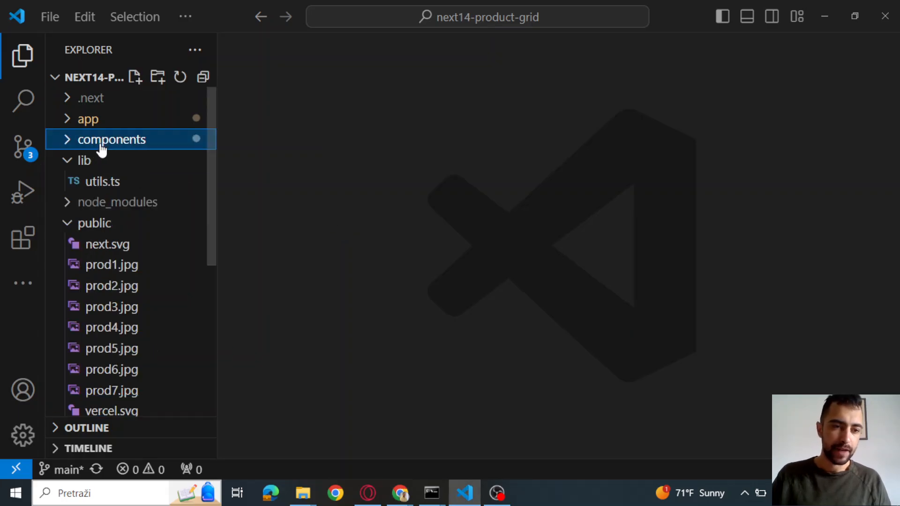
pyautogui.click(109, 140)
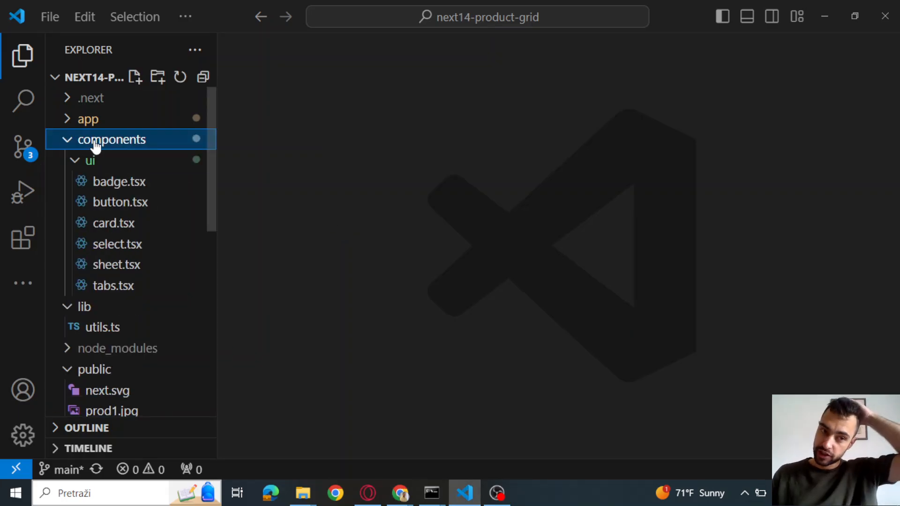
pyautogui.click(90, 160)
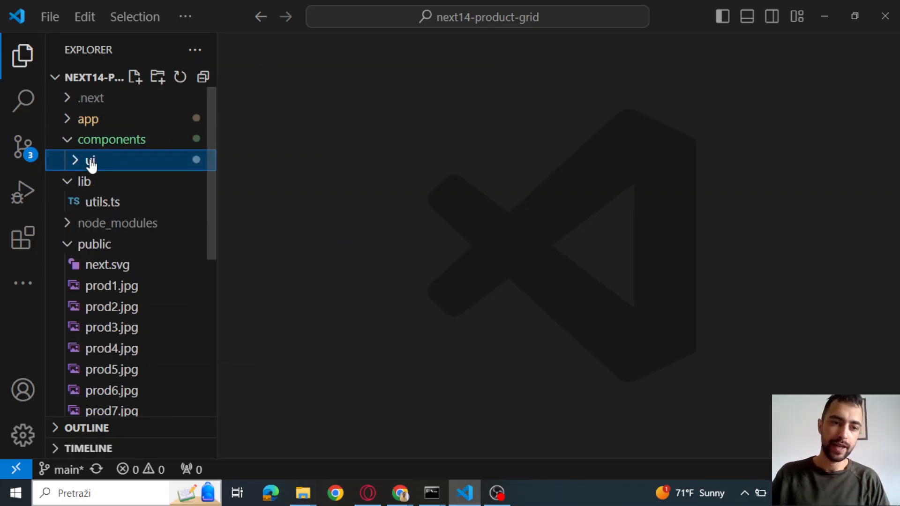
pyautogui.click(89, 159)
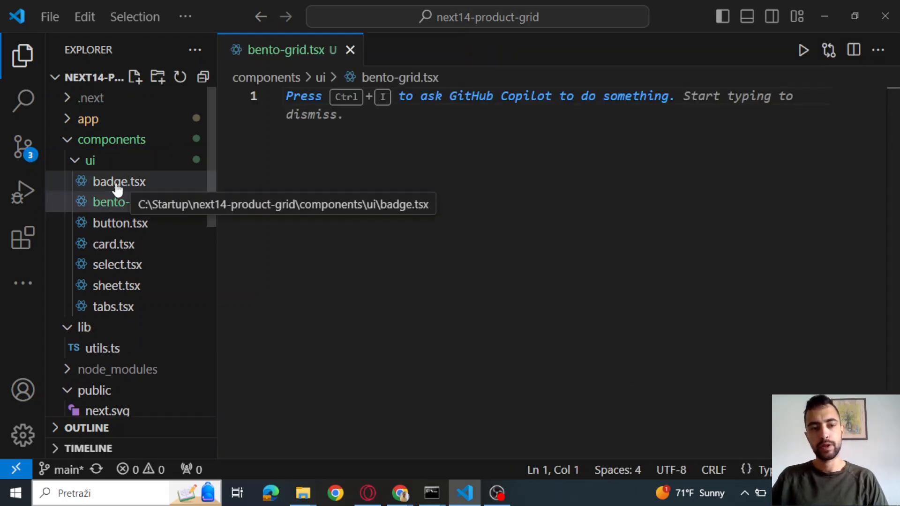
pyautogui.moveTo(120, 223)
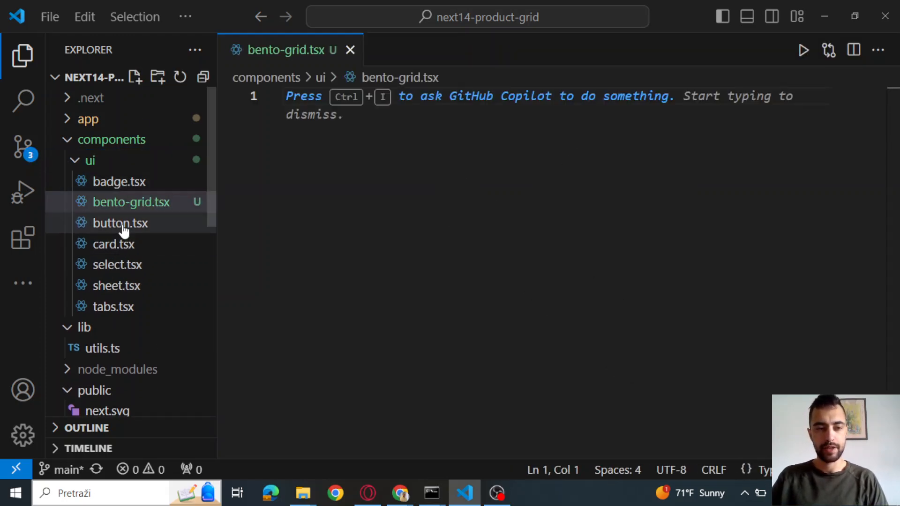
pyautogui.moveTo(131, 201)
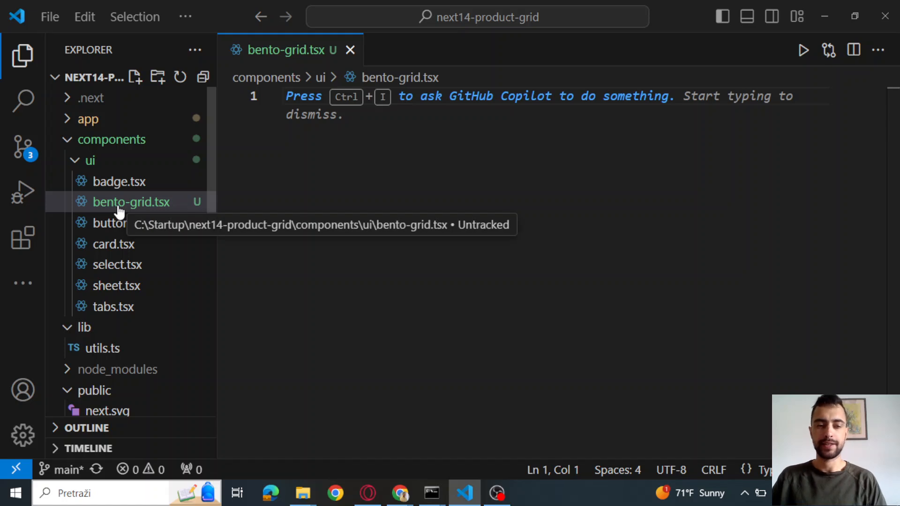
pyautogui.click(130, 202)
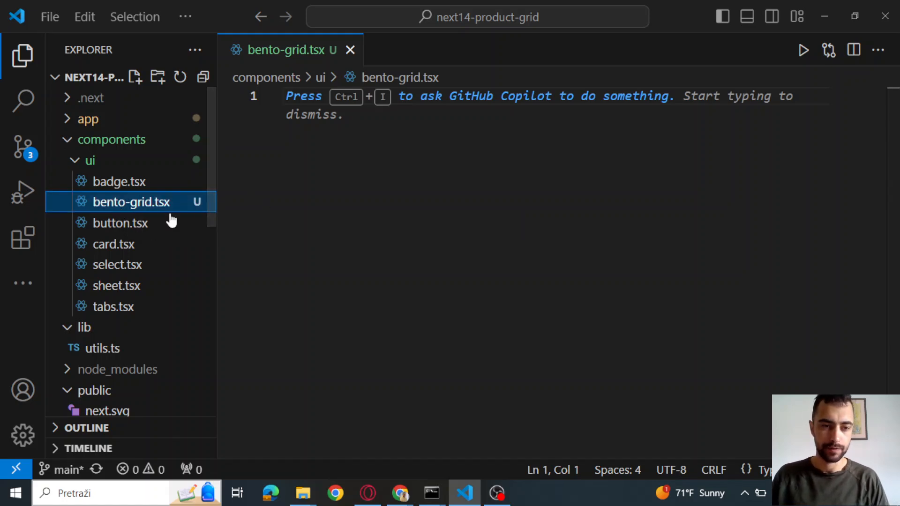
pyautogui.click(400, 492)
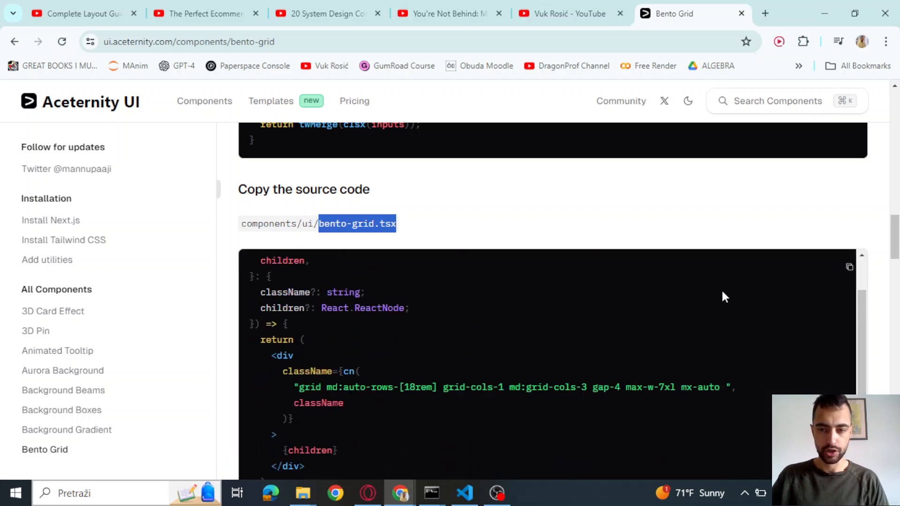
# Step: Paste the Bento Grid source into bento-grid.tsx, point the cn import at @/lib/utils, and save
pyautogui.press('Alt+Tab')
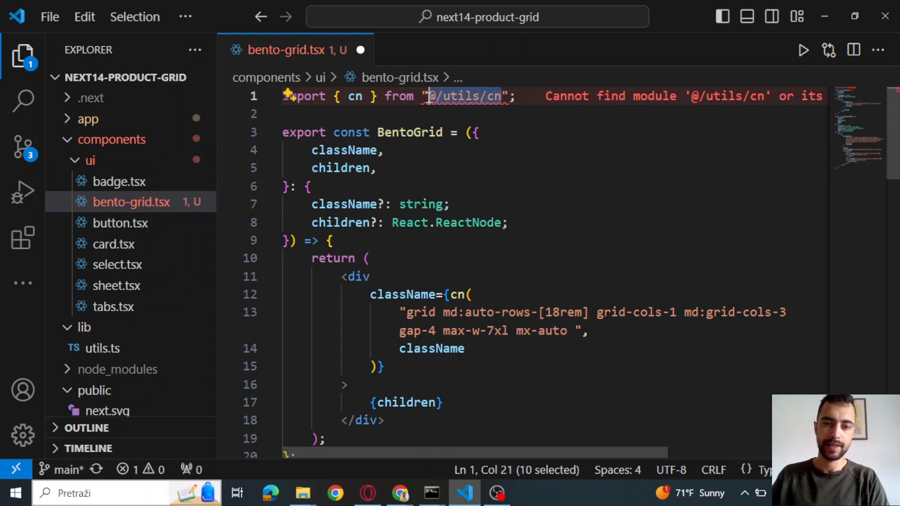
pyautogui.press('Delete')
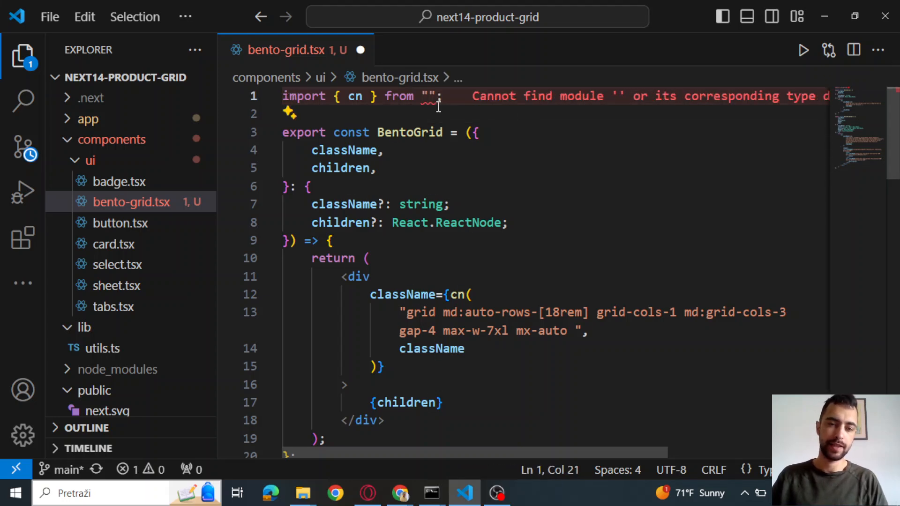
pyautogui.write('@')
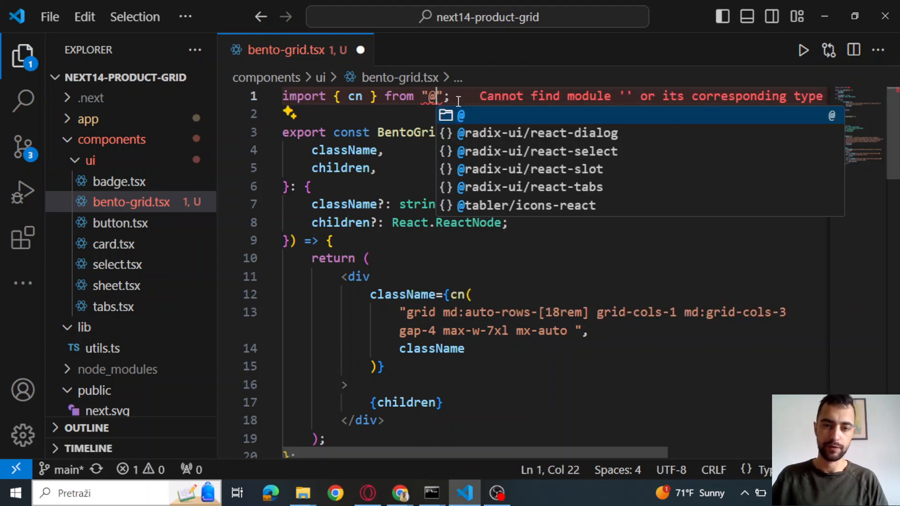
pyautogui.write('/ut')
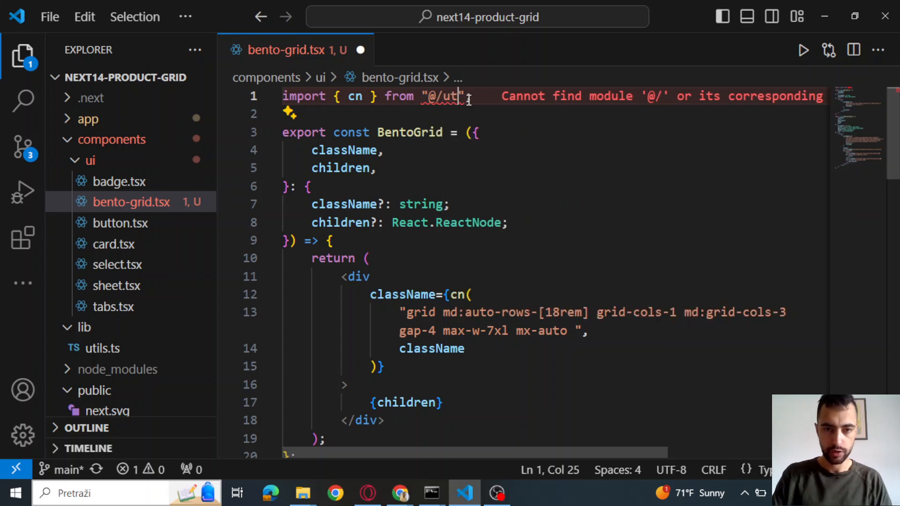
pyautogui.press('Backspace')
pyautogui.write('lib/utils')
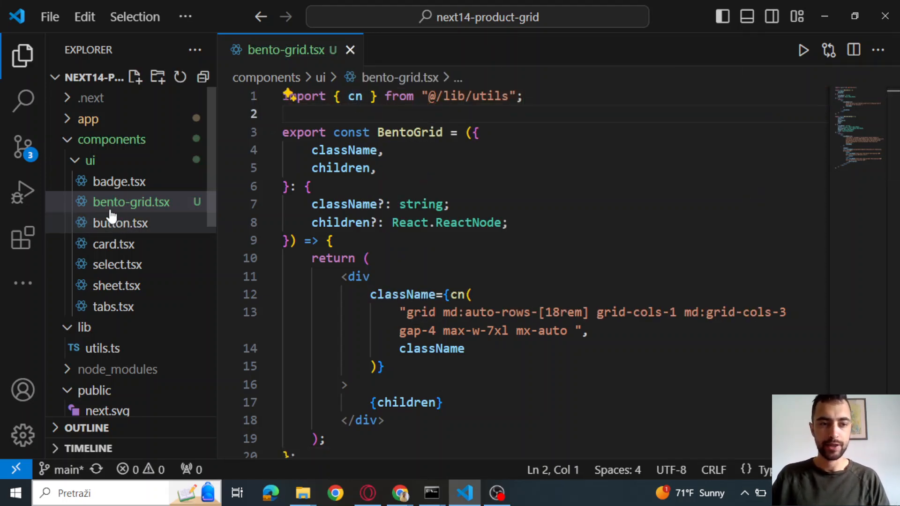
pyautogui.click(89, 118)
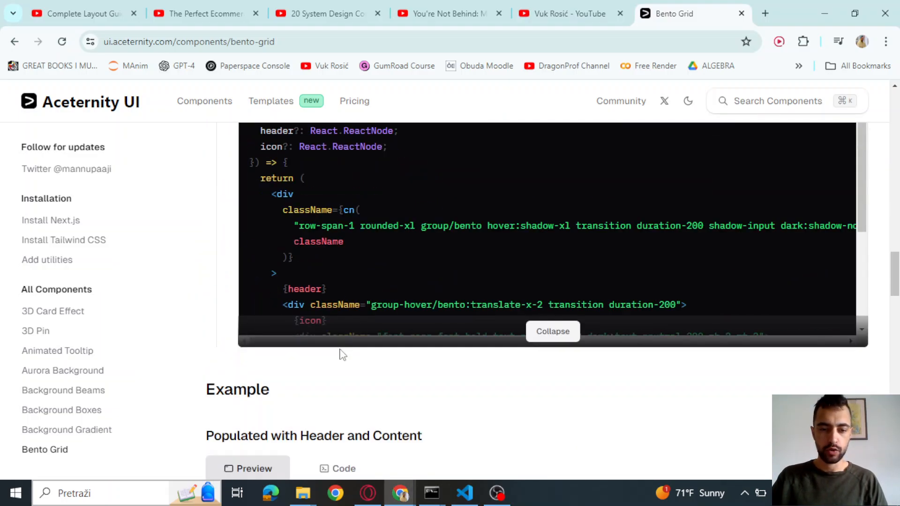
# Step: Scroll down to the 2 Column Grid example, then return to the project code
pyautogui.scroll(-3)
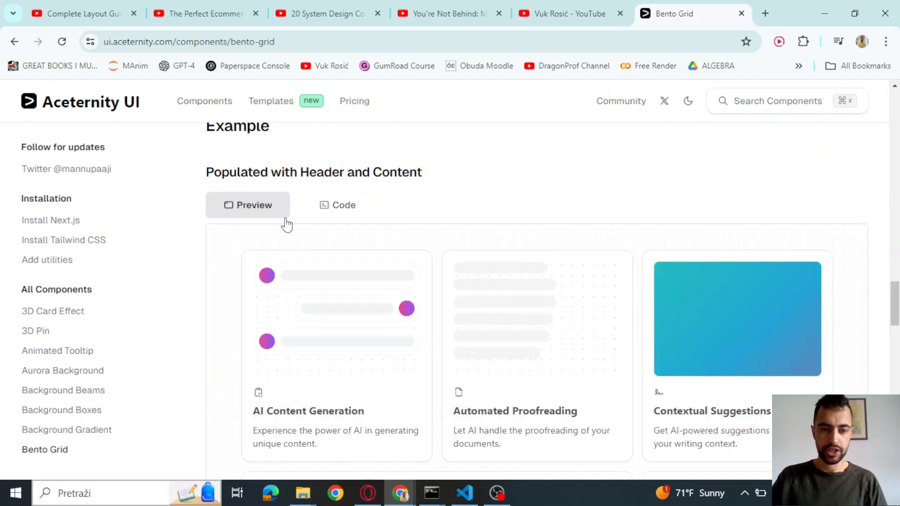
pyautogui.scroll(-3)
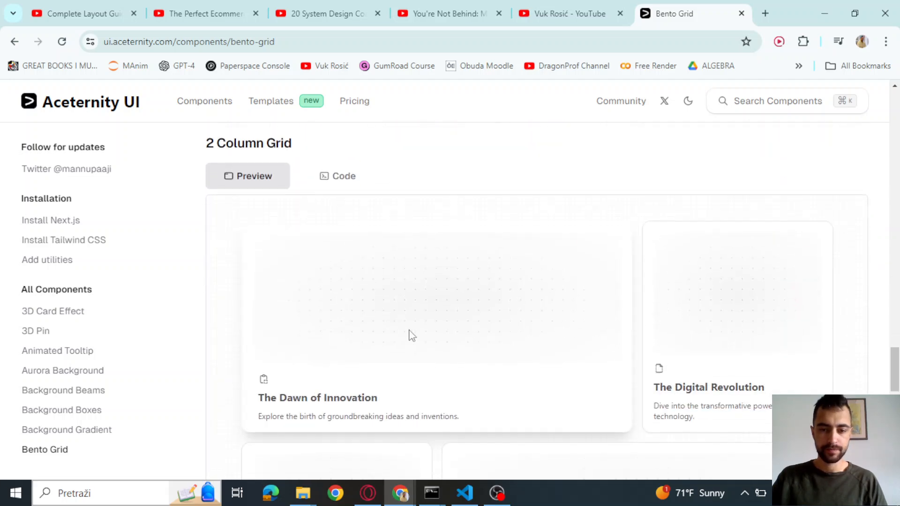
pyautogui.click(464, 493)
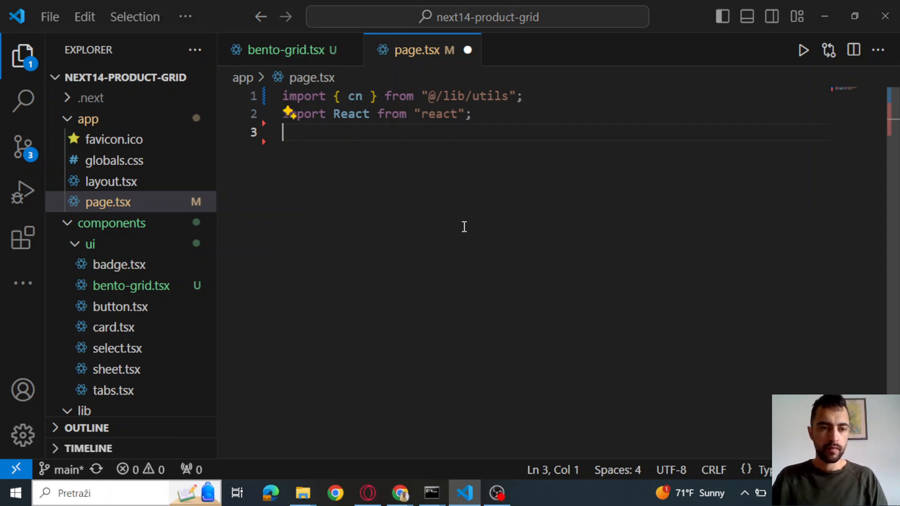
# Step: Import BentoGrid and BentoGridItem from @/components/ui/bento-grid, then view the example's icon imports
pyautogui.write('import { BentoGrid, BentoGridItem } from "@/components/ui/bento-grid";')
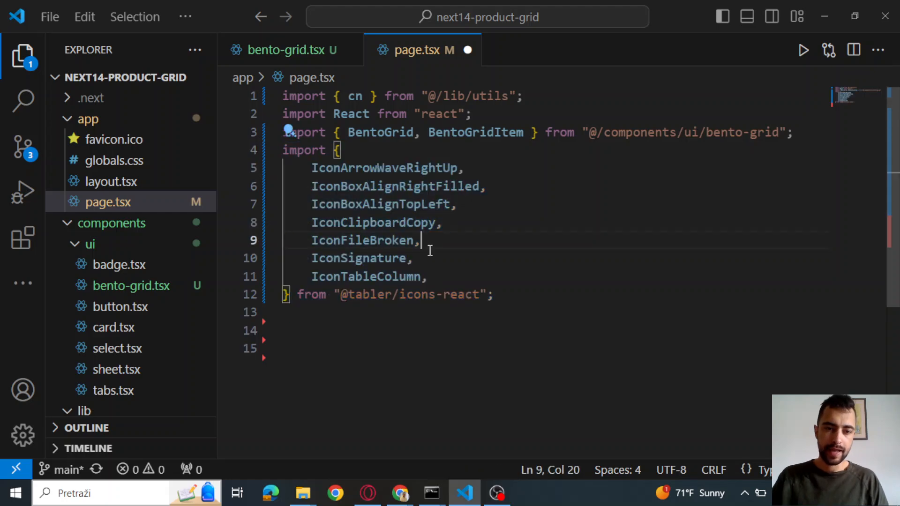
pyautogui.press('Alt+Tab')
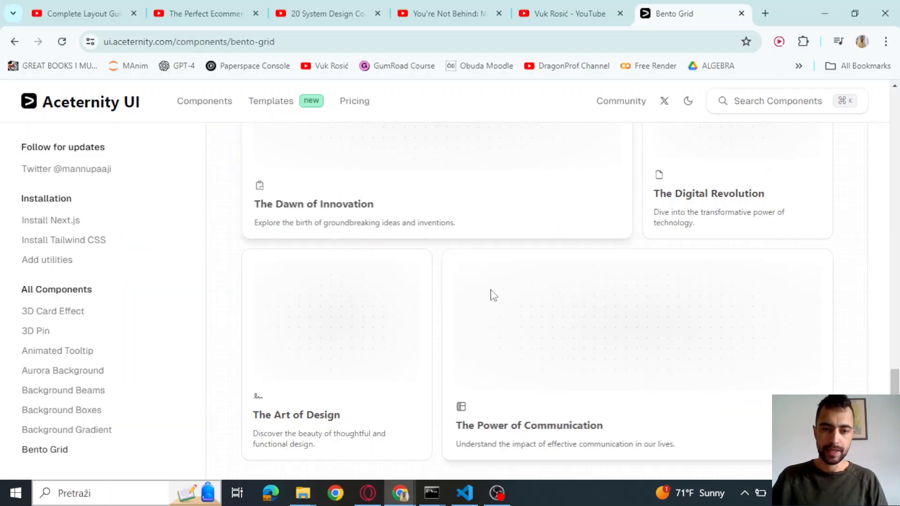
pyautogui.scroll(-3)
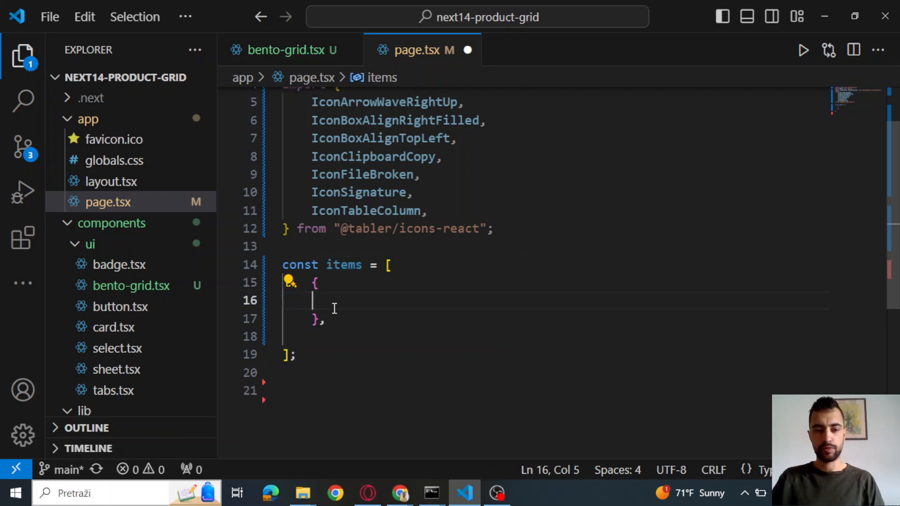
# Step: Add the first item: 'The Dawn of Innovation', $23.99, IconClipboardCopy icon, /prod1.jpg
pyautogui.write('title: "The Dawn of Innovation",')
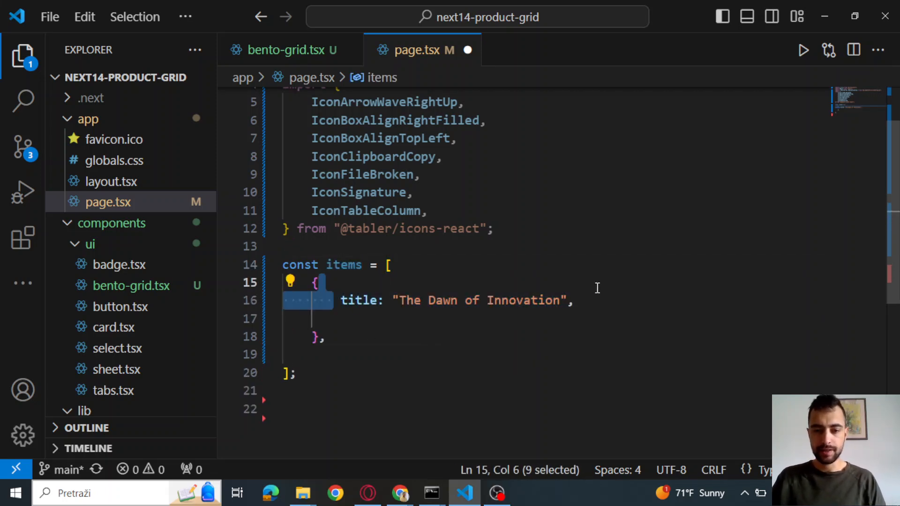
pyautogui.click(574, 300)
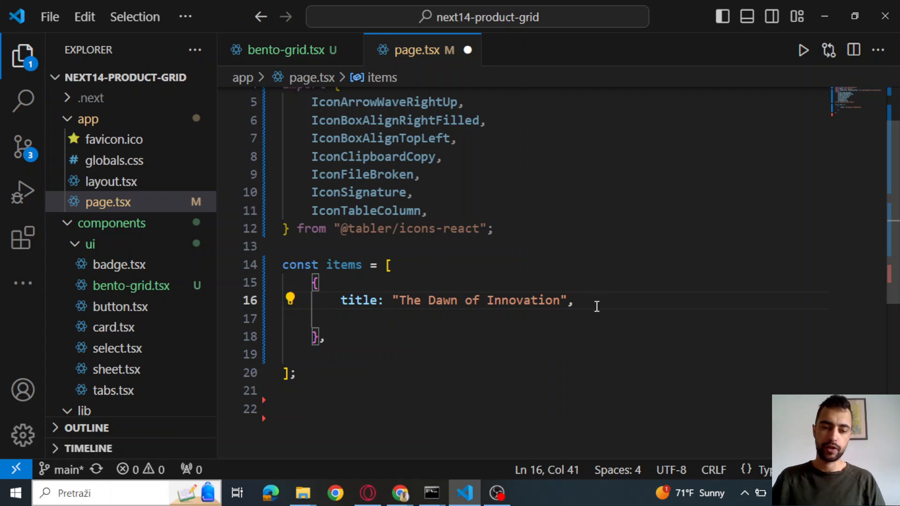
pyautogui.write('description: "$23.99",')
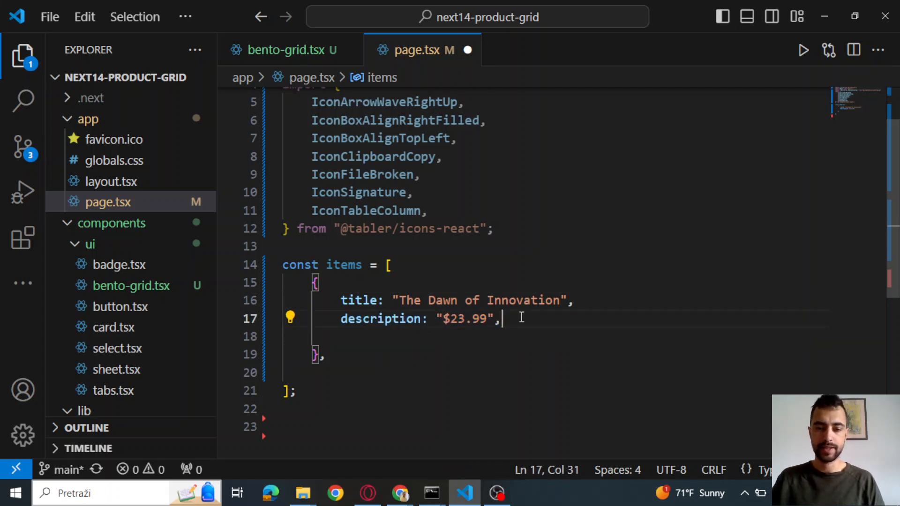
pyautogui.write('icon: <IconClipboardCopy className="h-4 w-4 text-neutral-500" />,')
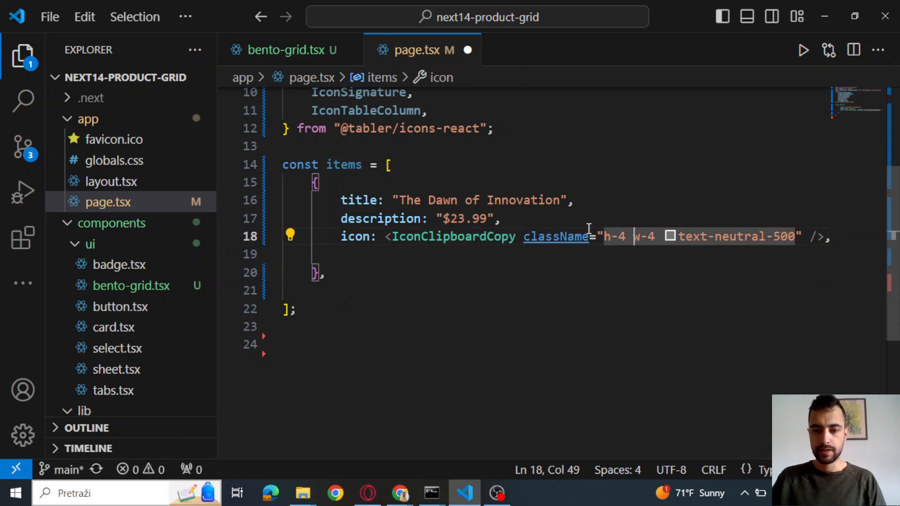
pyautogui.write('url: "/prod1.jpg",')
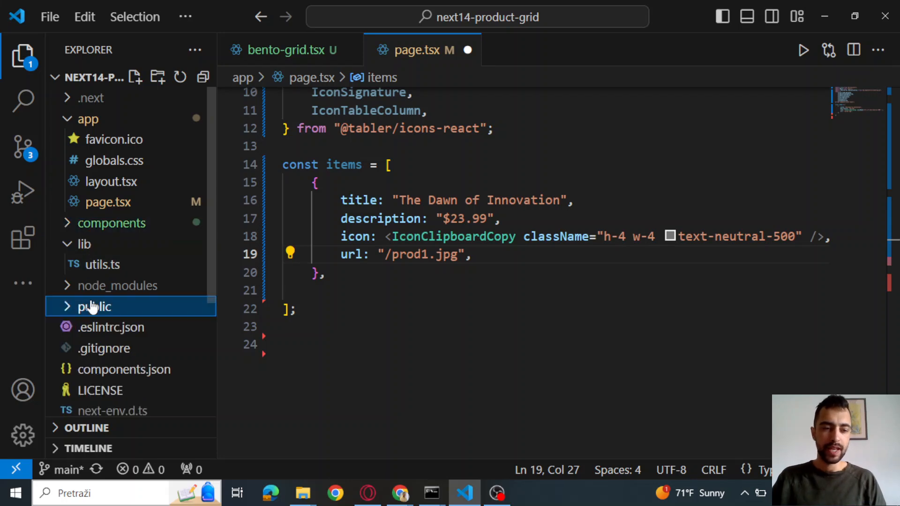
# Step: Preview prod1.jpg and prod2.jpg in the public folder, then collapse it and close the preview
pyautogui.click(93, 307)
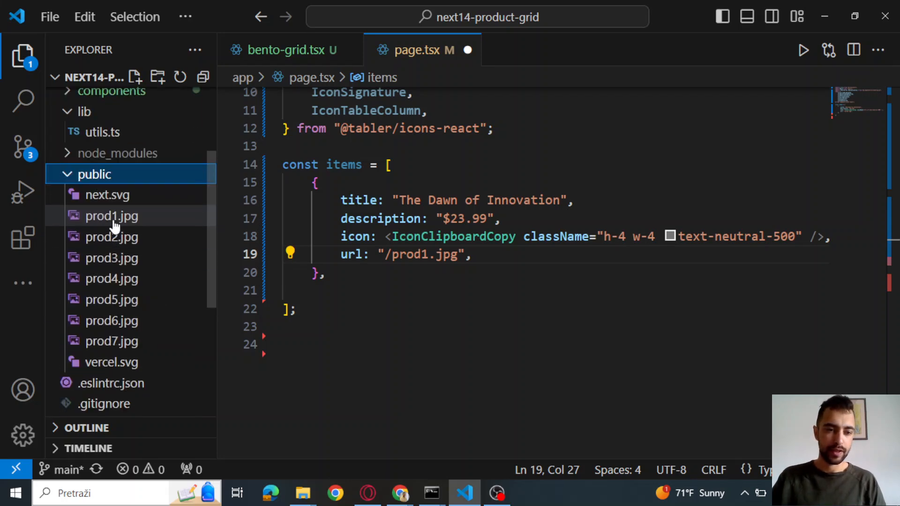
pyautogui.click(113, 216)
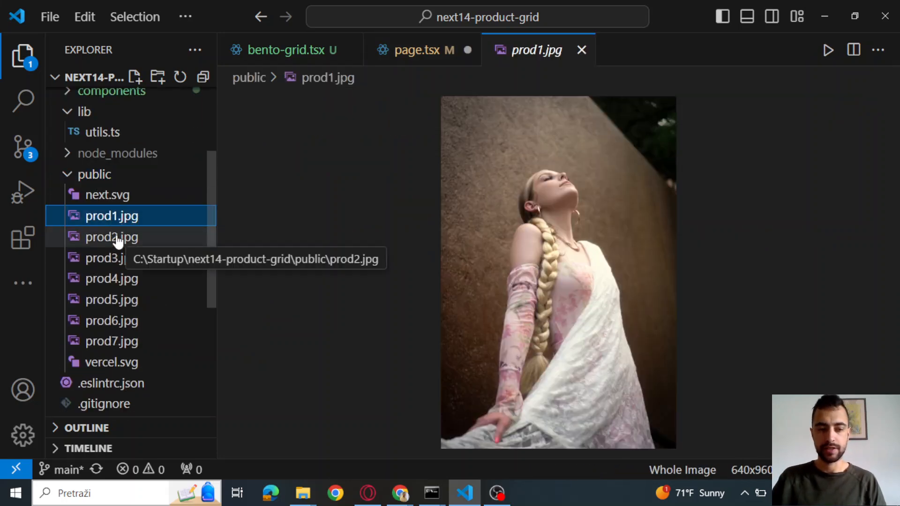
pyautogui.click(111, 237)
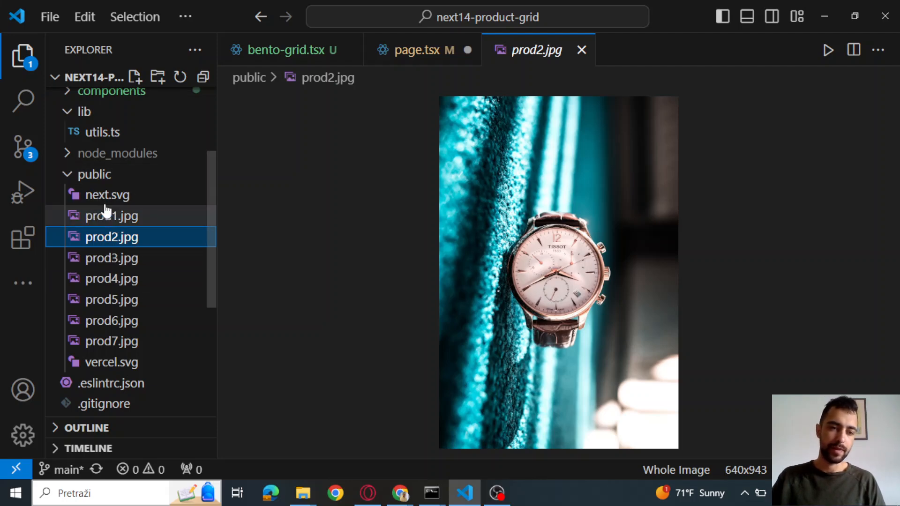
pyautogui.click(94, 174)
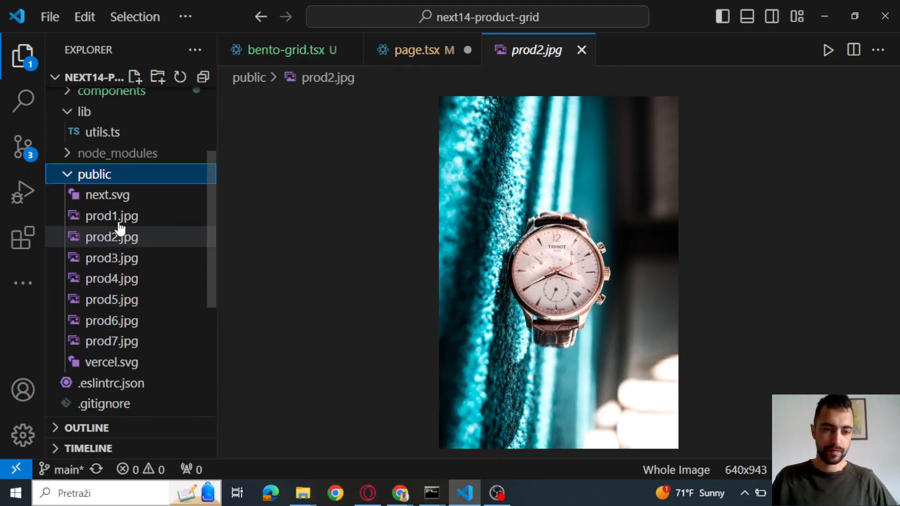
pyautogui.click(94, 174)
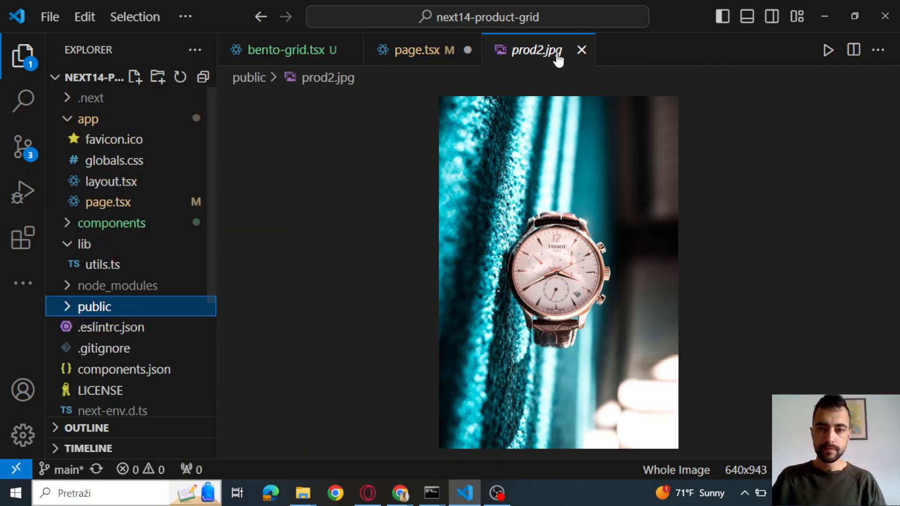
pyautogui.click(581, 50)
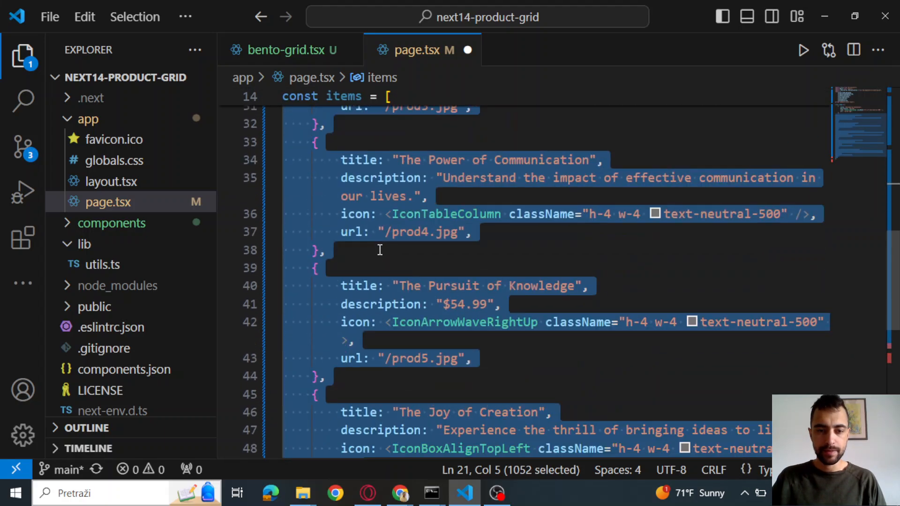
pyautogui.scroll(-3)
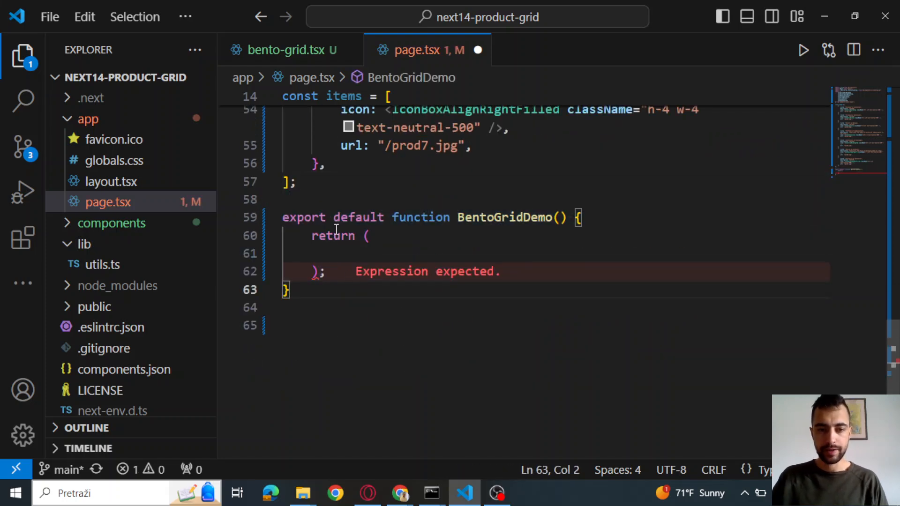
# Step: Pass key={i}, title={item.title} and description={item.description} to each mapped BentoGridItem
pyautogui.doubleClick(504, 218)
pyautogui.write('{items.map((item, i) => (')
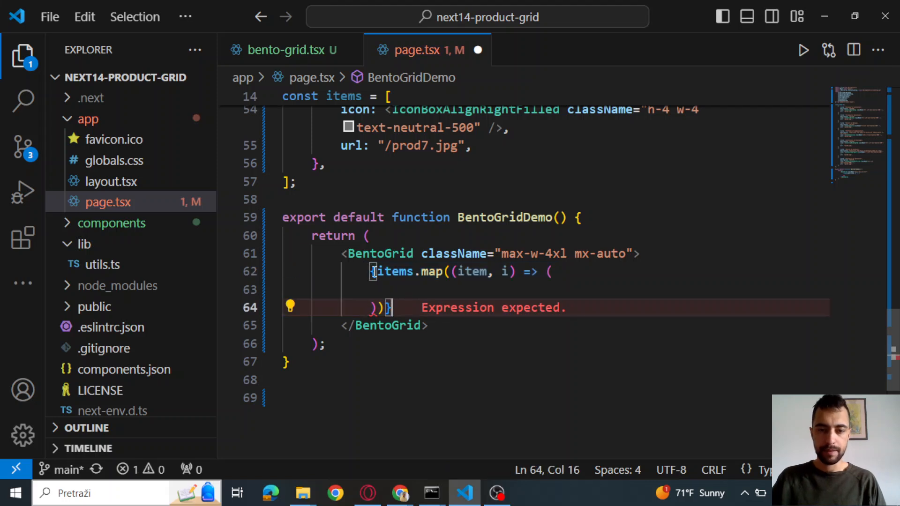
pyautogui.doubleClick(473, 272)
pyautogui.write('<BentoGridItem')
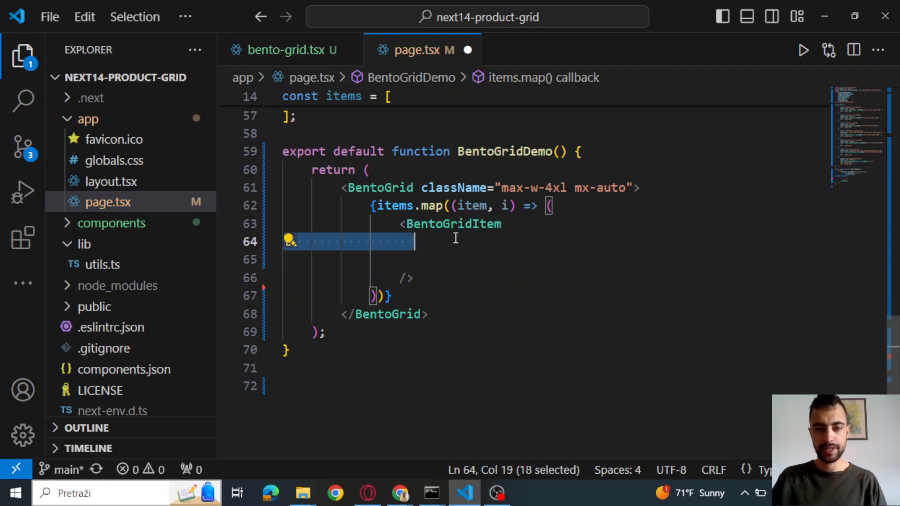
pyautogui.write('key={i}')
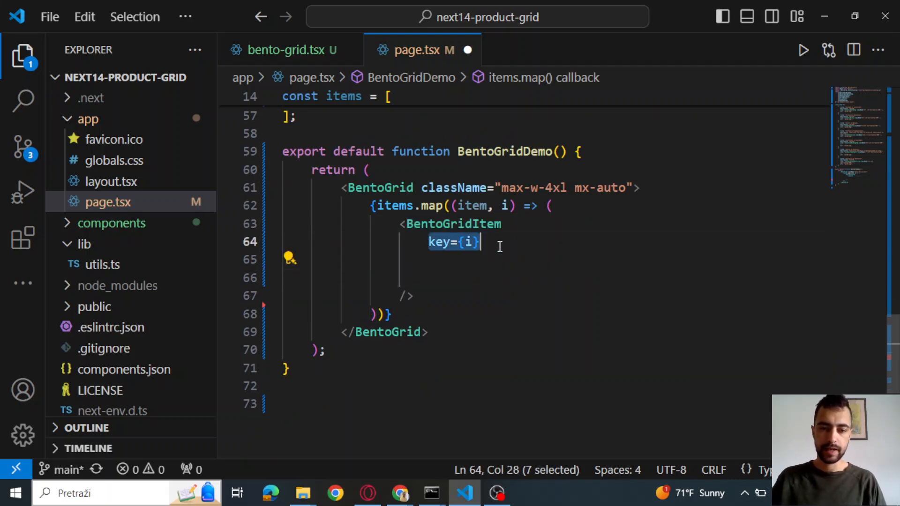
pyautogui.write('title={item.title}')
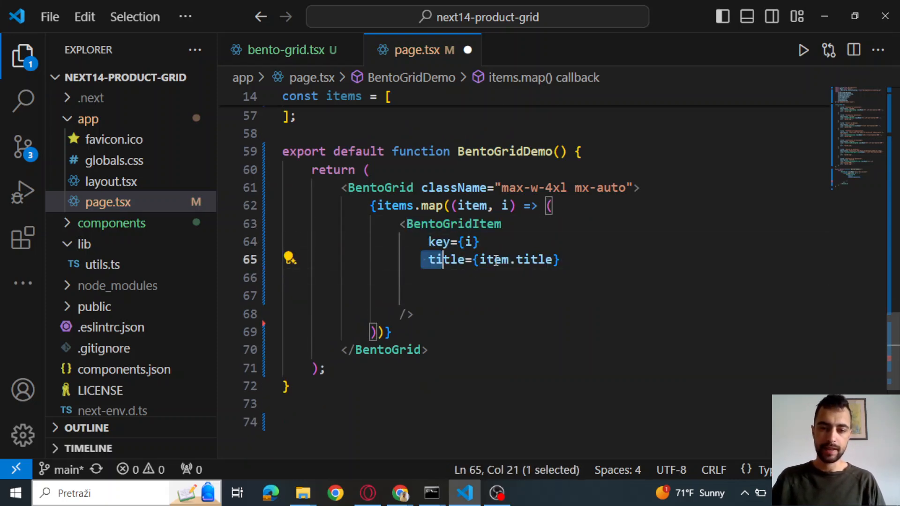
pyautogui.write('description={item.description}')
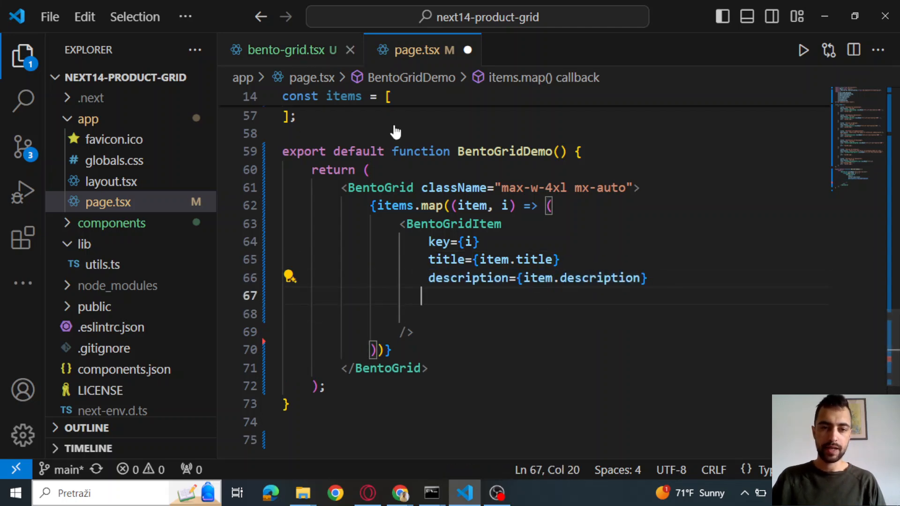
# Step: Check BentoGridItem's prop types in bento-grid.tsx while adding header={} to each item in page.tsx
pyautogui.click(291, 50)
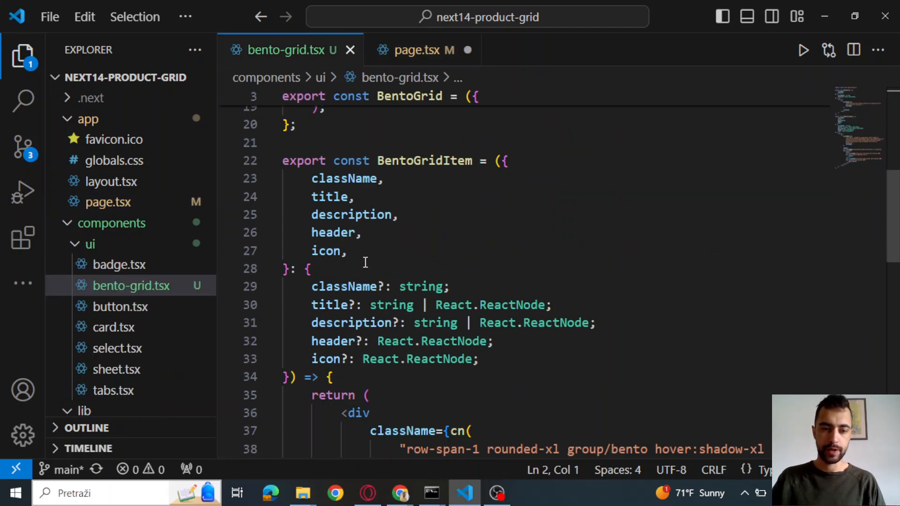
pyautogui.moveTo(312, 179); pyautogui.dragTo(478, 358)
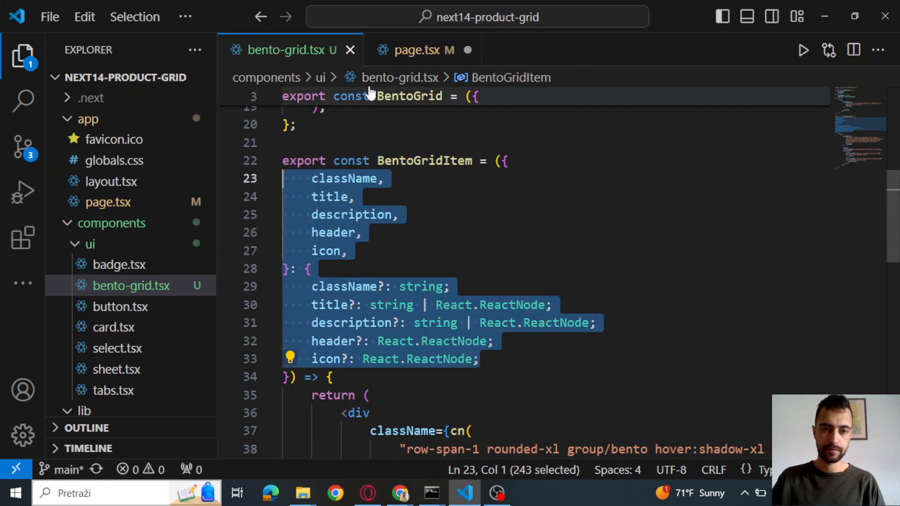
pyautogui.click(417, 50)
pyautogui.write('header={')
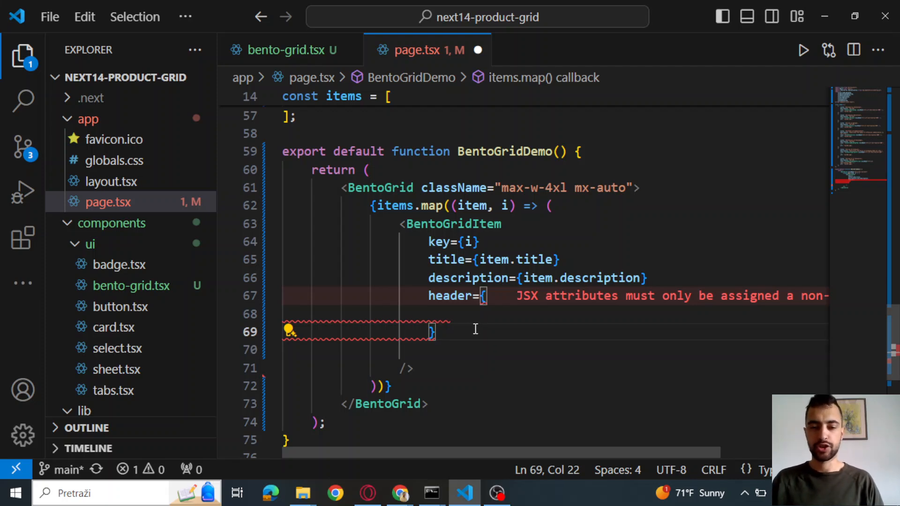
pyautogui.click(281, 50)
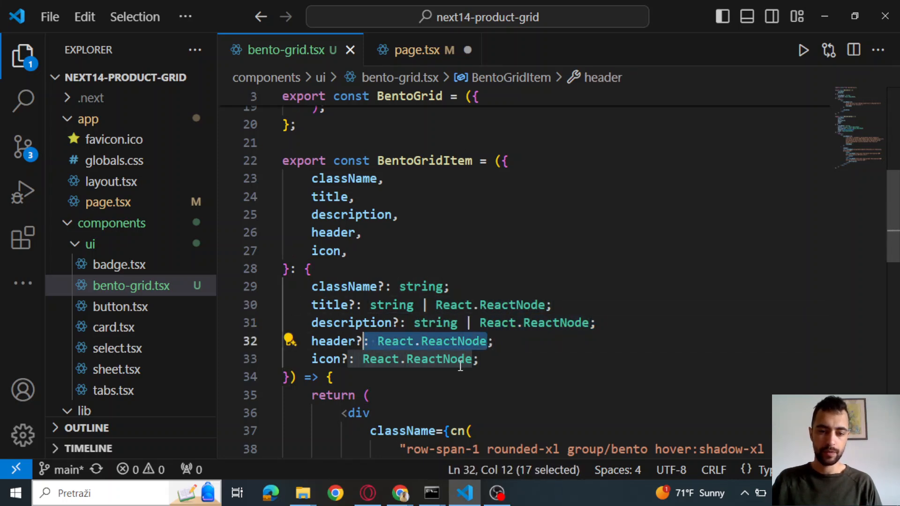
pyautogui.click(417, 51)
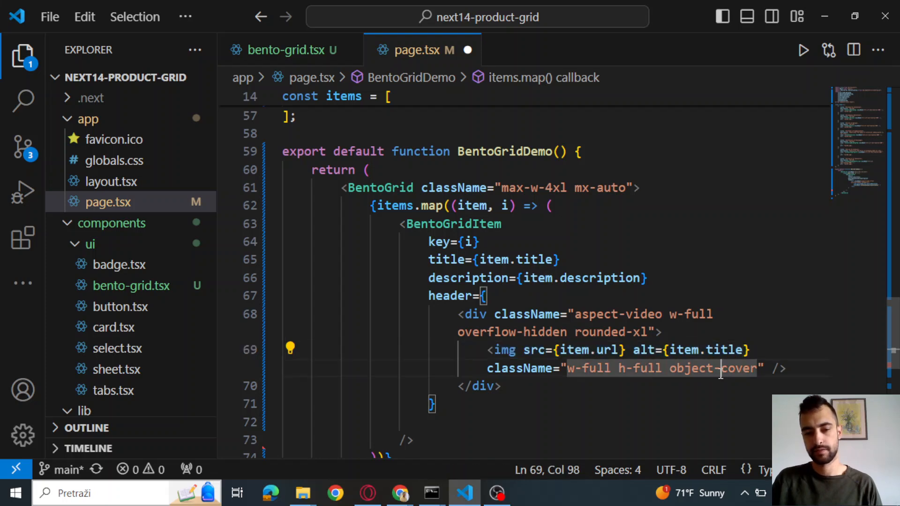
# Step: Pass icon={item.icon} and a md:col-span-2 className for items 3 and 6 to BentoGridItem
pyautogui.scroll(-3)
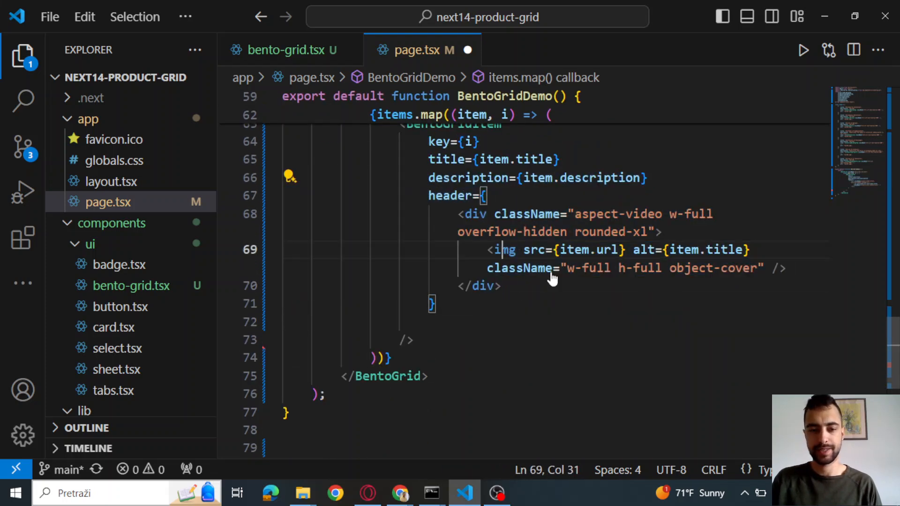
pyautogui.write('icon={item.icon}')
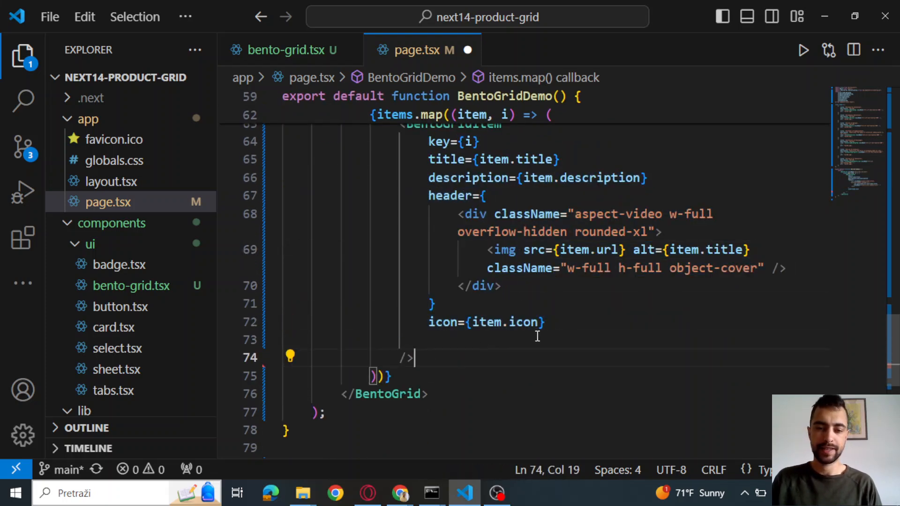
pyautogui.write('className={i === 3 || i === 6 ? "md:col-span-2" : ""}')
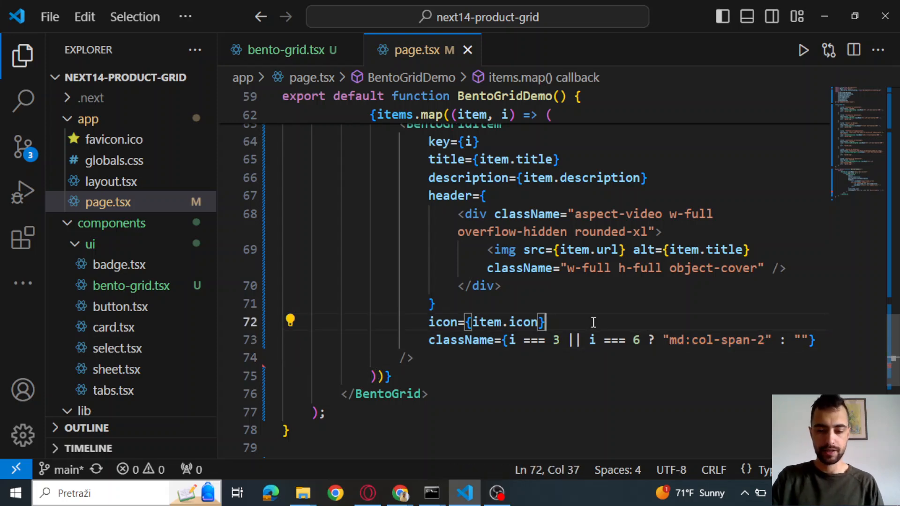
# Step: Scroll through the rendered product Bento grid on localhost:3000, briefly checking the code in VS Code
pyautogui.click(399, 493)
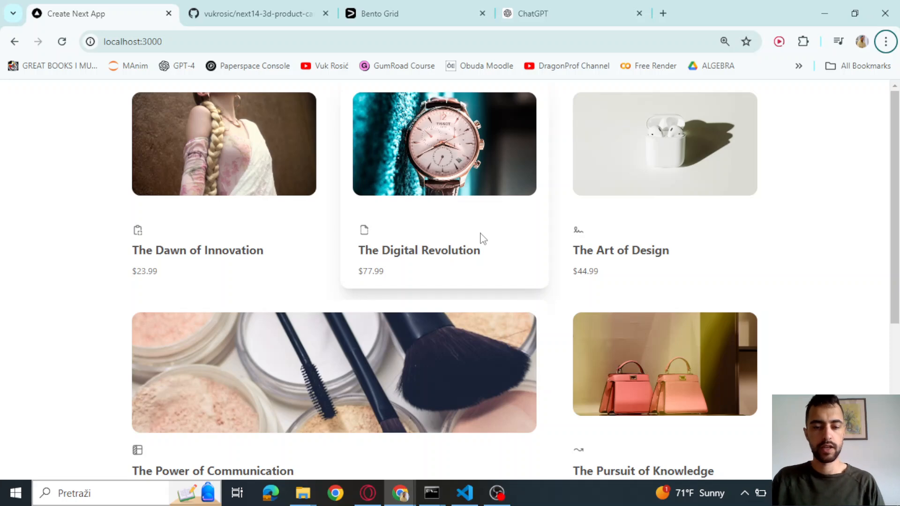
pyautogui.scroll(-3)
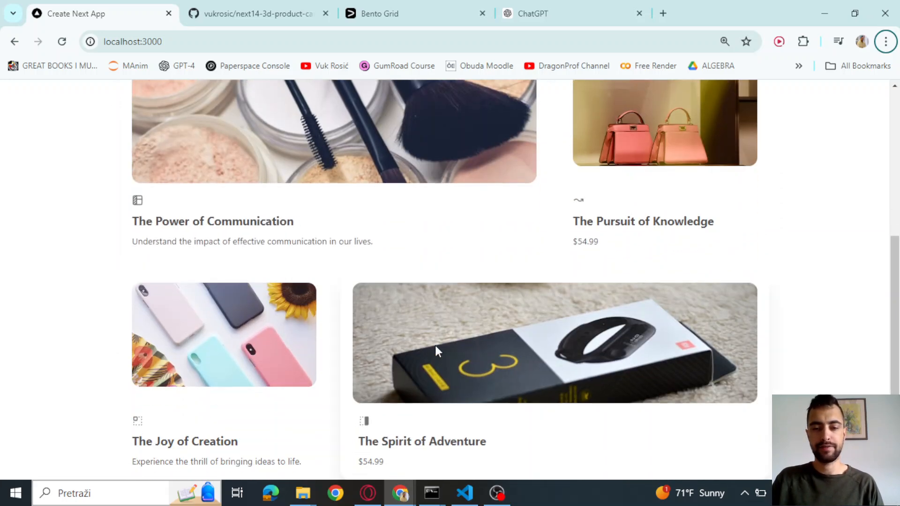
pyautogui.click(465, 493)
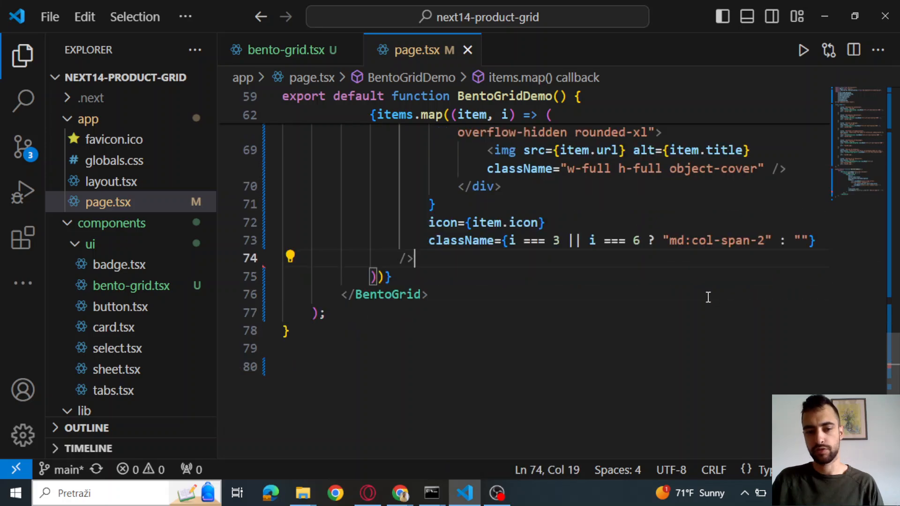
pyautogui.click(399, 493)
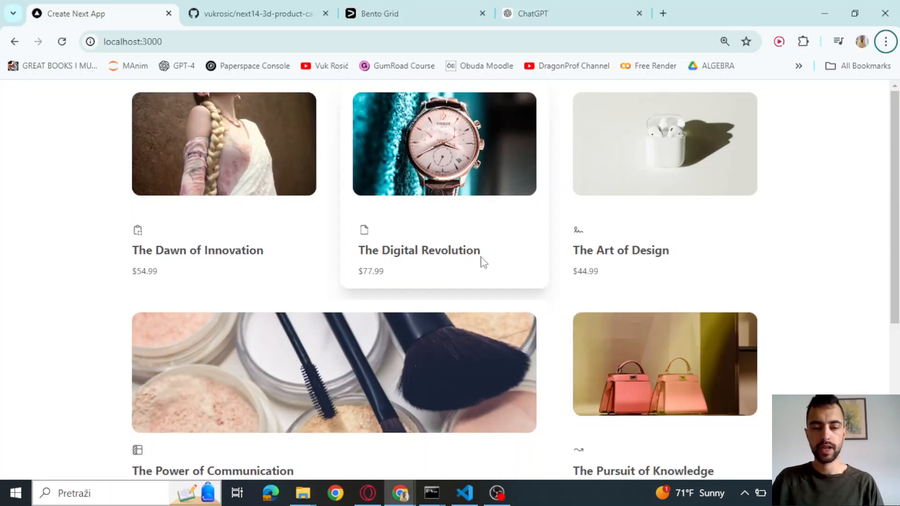
pyautogui.scroll(-3)
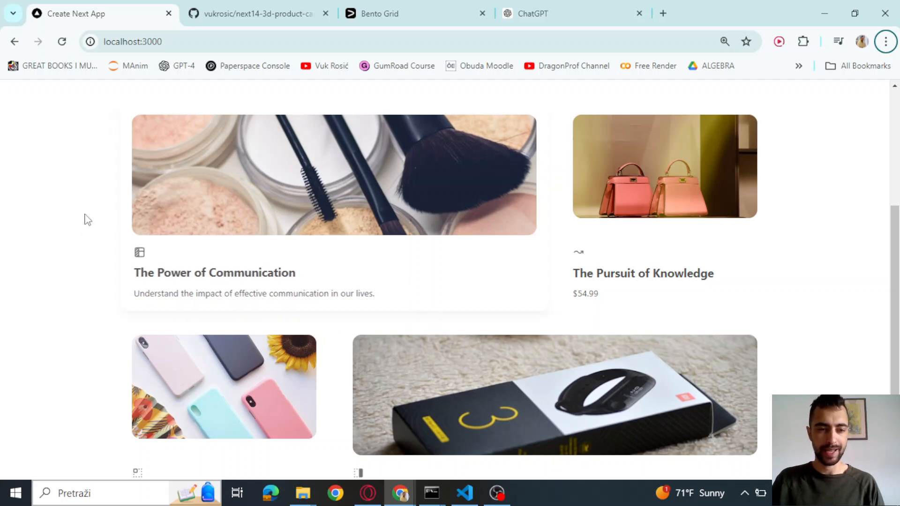
pyautogui.scroll(3)
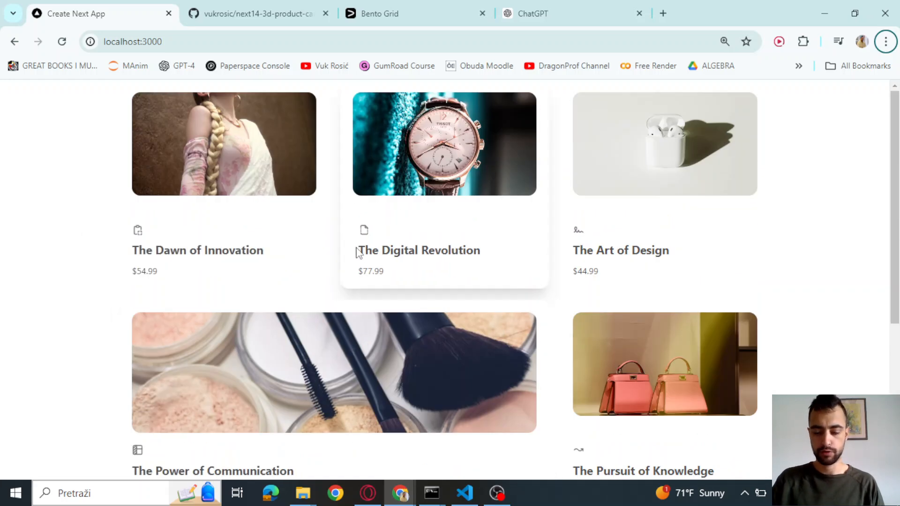